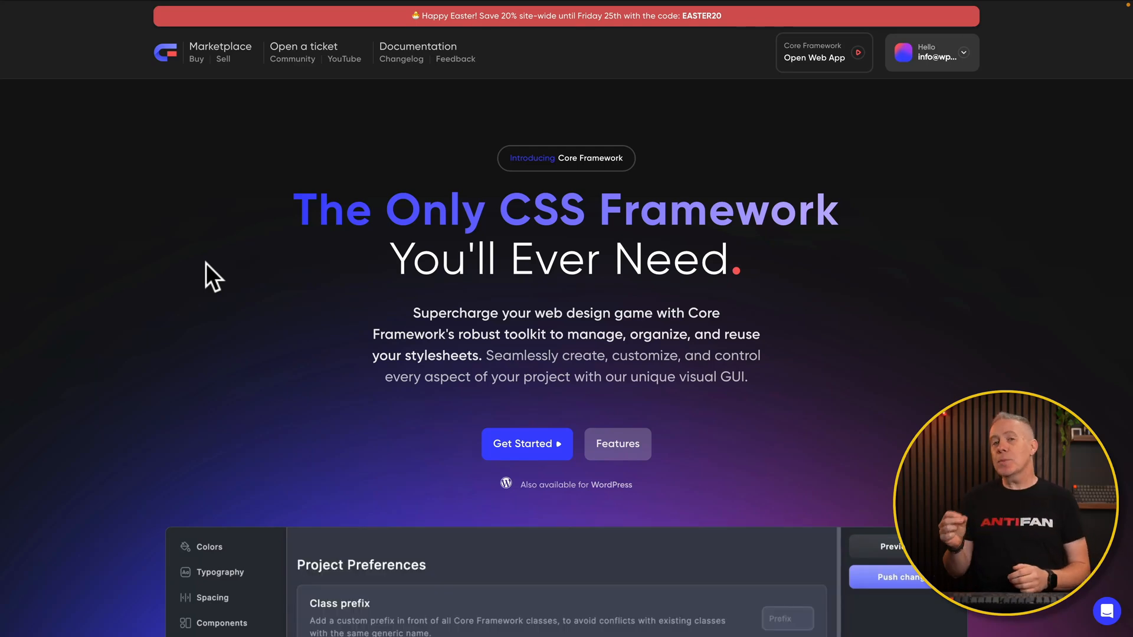
# Step: Set the demo's class prefix to core- and open the 1.8.0 beta announcement video
pyautogui.write('core-')
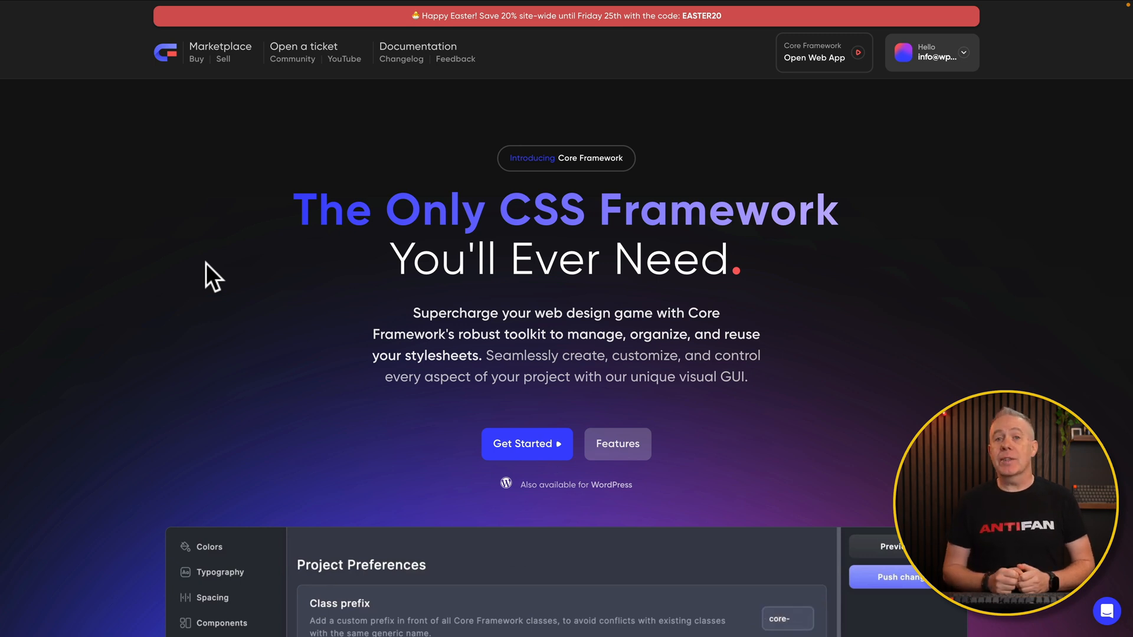
pyautogui.click(401, 59)
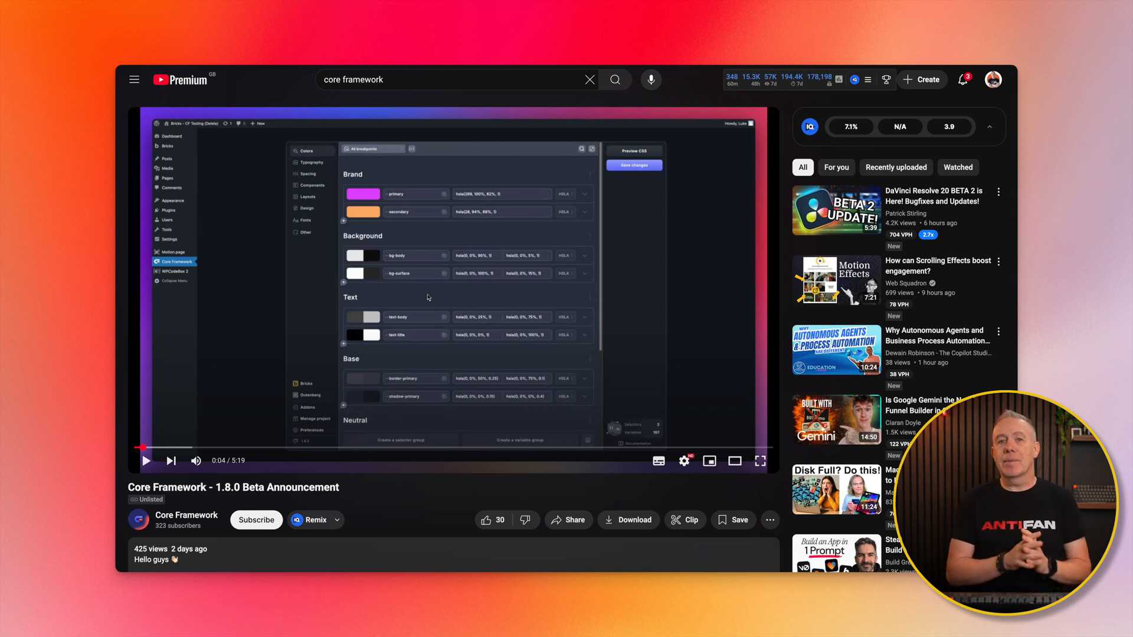
# Step: Play the Core Framework 1.8.0 beta announcement video
pyautogui.click(759, 461)
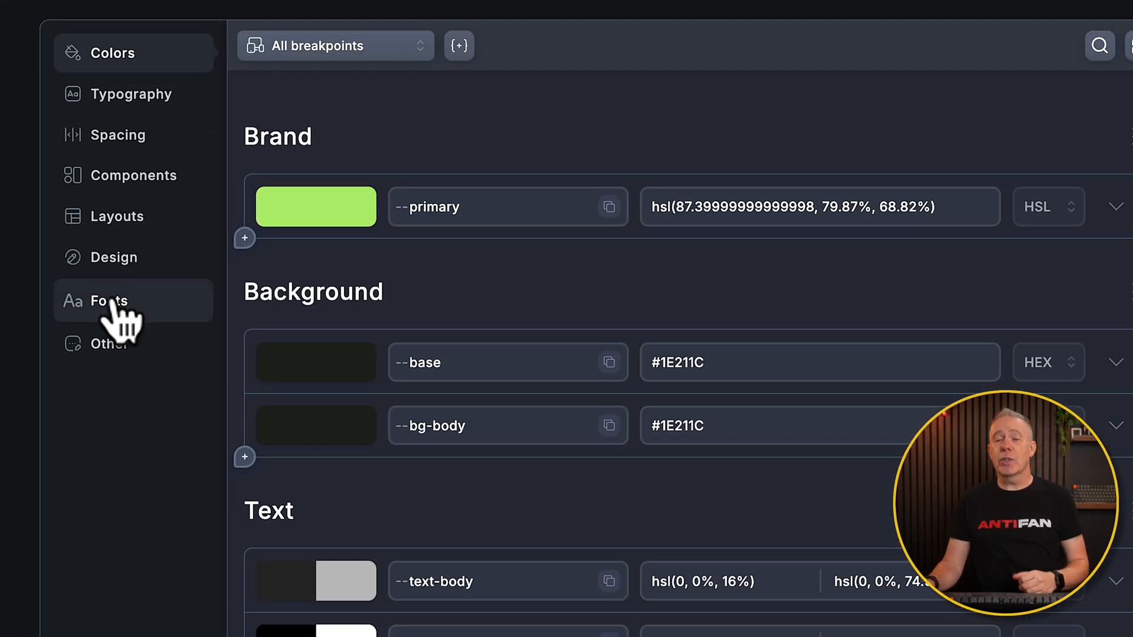
# Step: Open the project's Fonts section, which lists no fonts yet
pyautogui.click(107, 301)
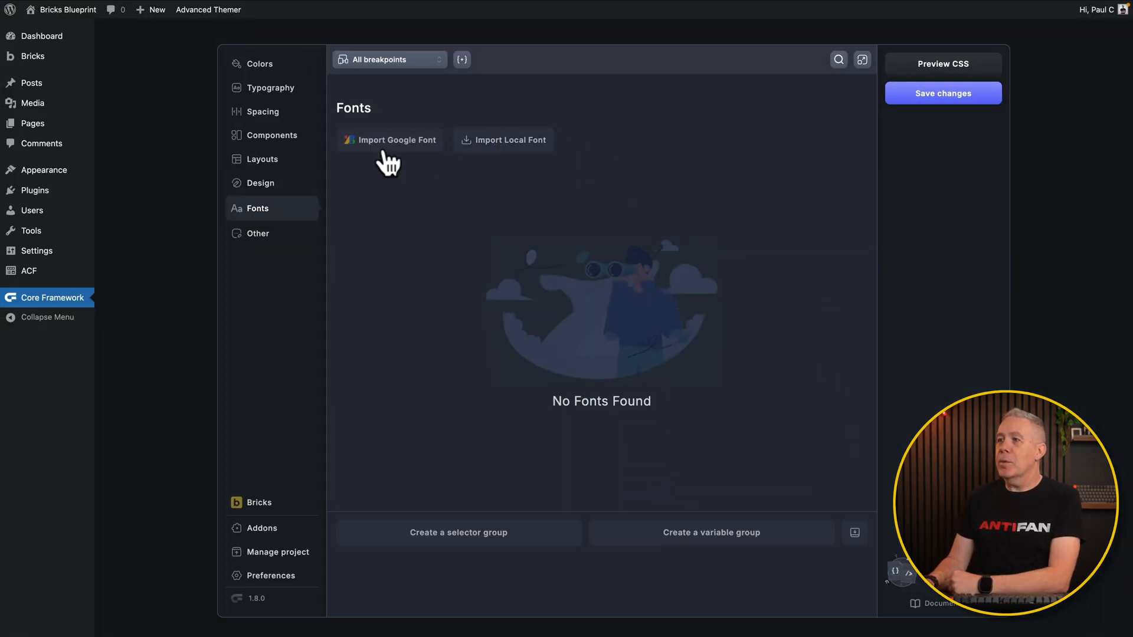
# Step: Search Google Fonts for 'open' and select Open Sans for import
pyautogui.click(394, 139)
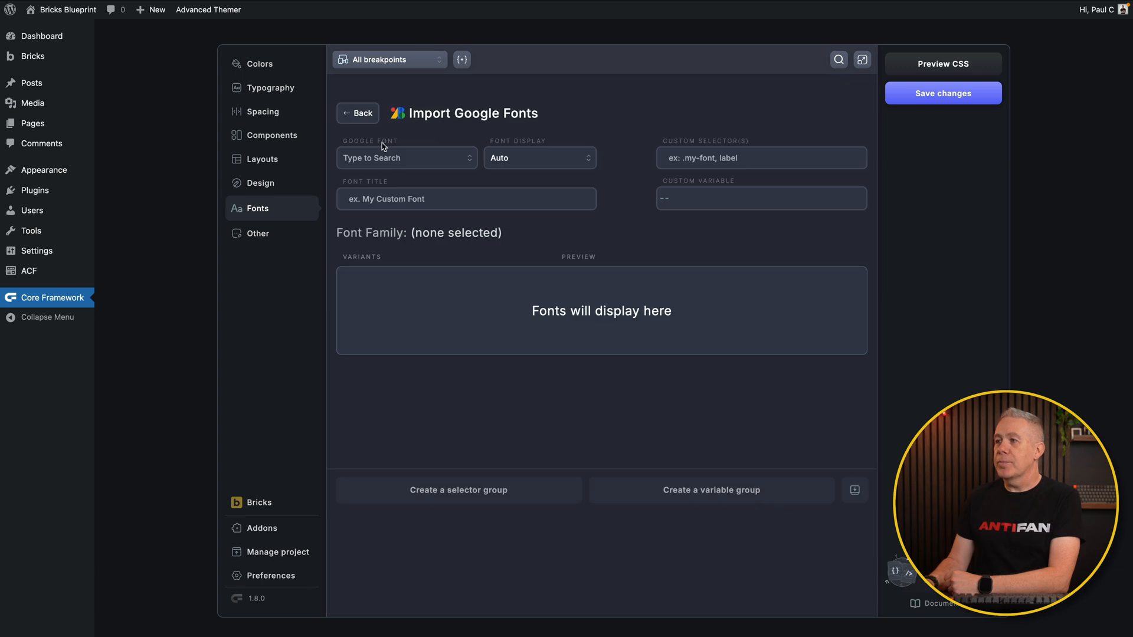
pyautogui.moveTo(481, 260)
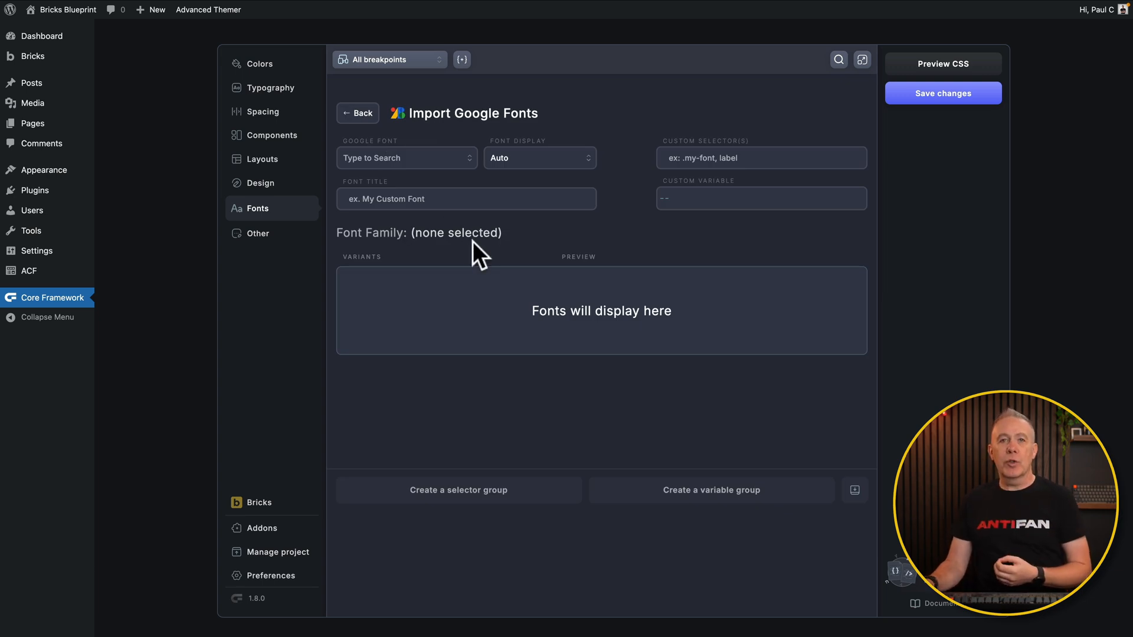
pyautogui.moveTo(401, 191)
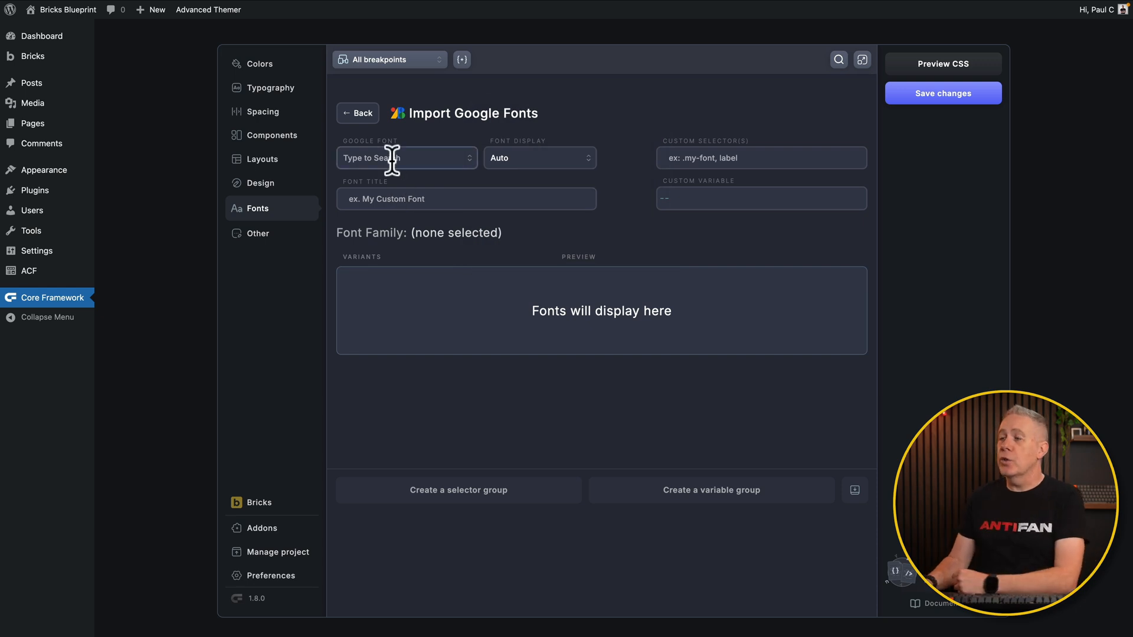
pyautogui.click(405, 157)
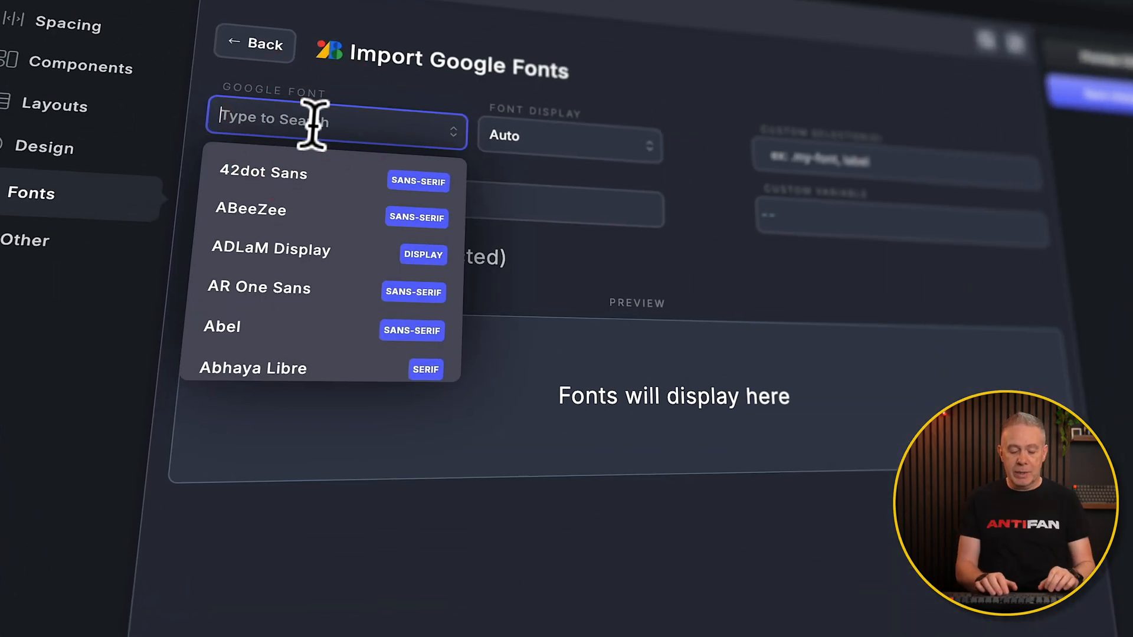
pyautogui.write('open')
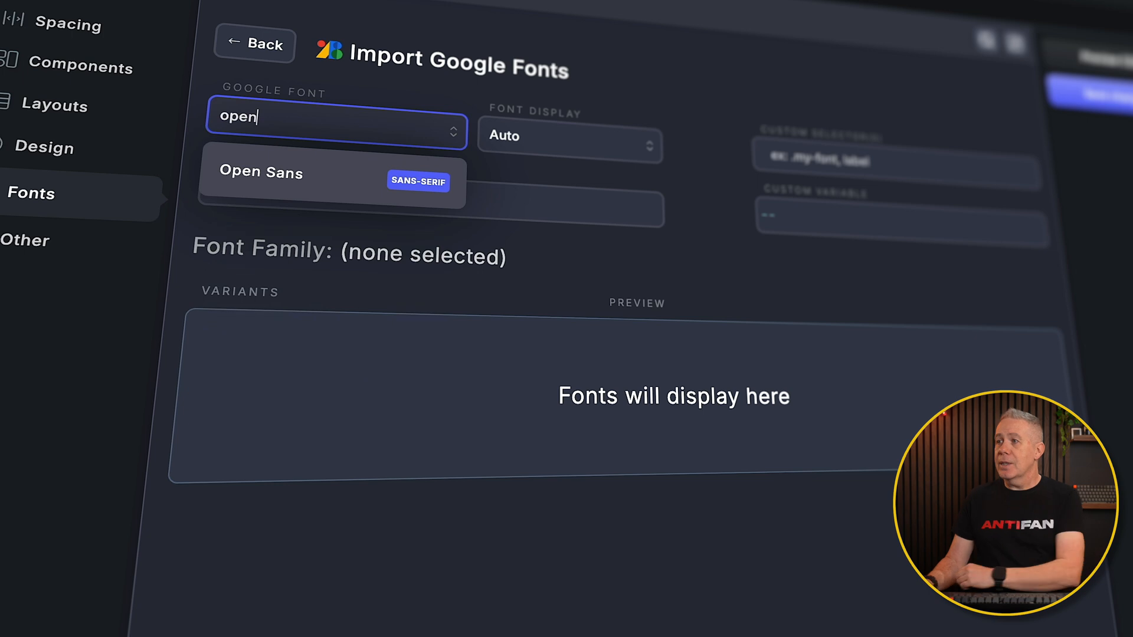
pyautogui.moveTo(340, 195)
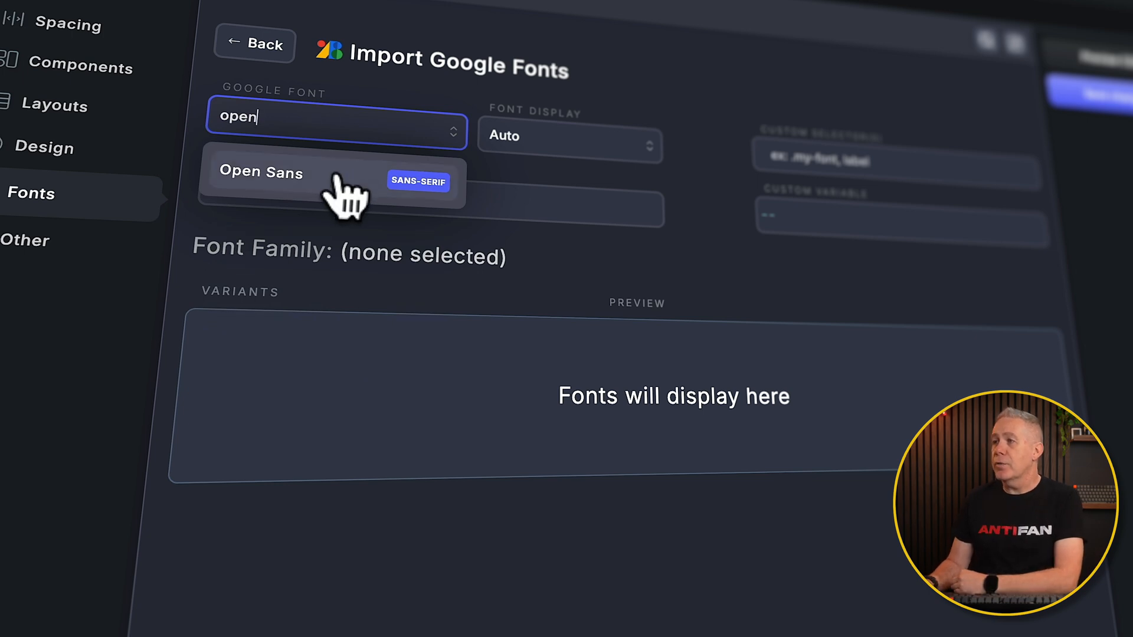
pyautogui.click(261, 173)
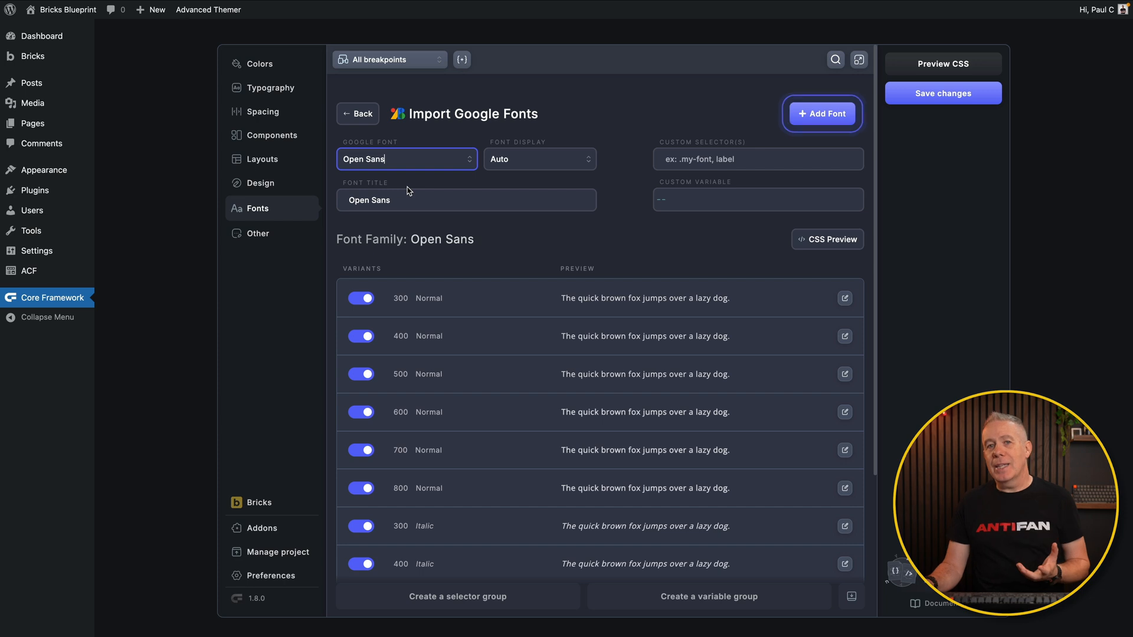
pyautogui.moveTo(484, 267)
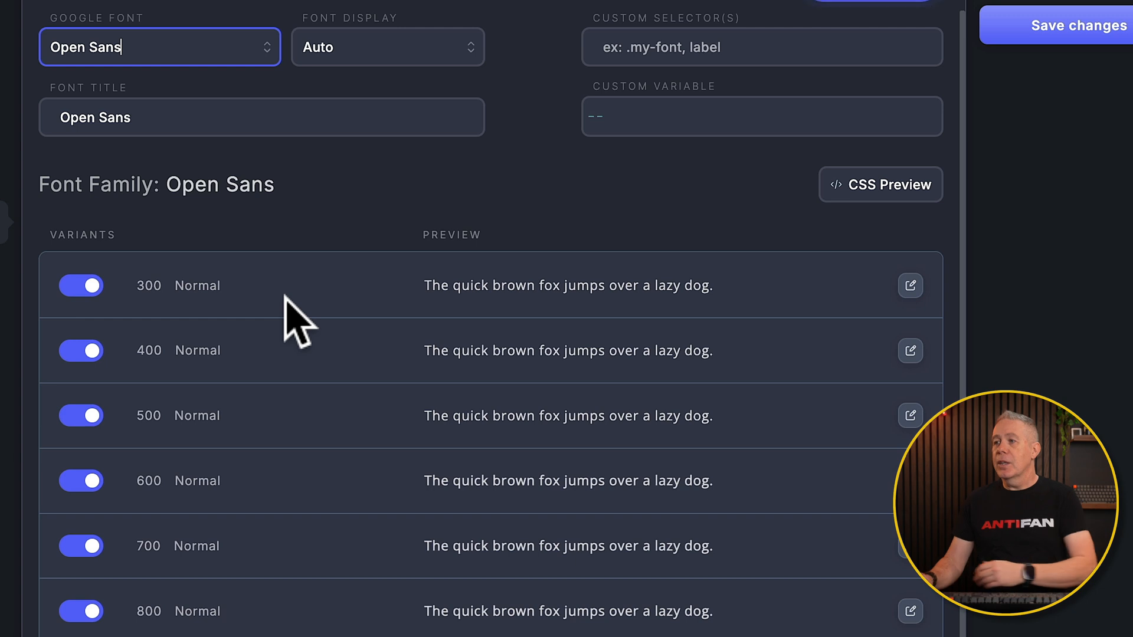
pyautogui.moveTo(231, 354)
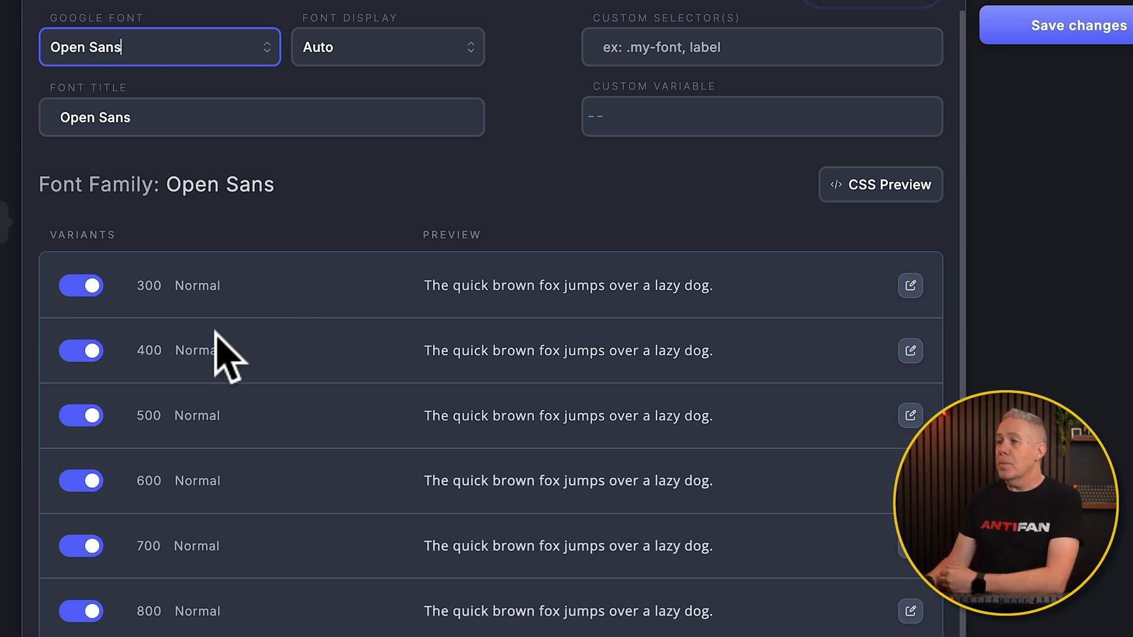
# Step: Switch off all Open Sans variants except the 400, 600 and 800 normal weights
pyautogui.click(81, 286)
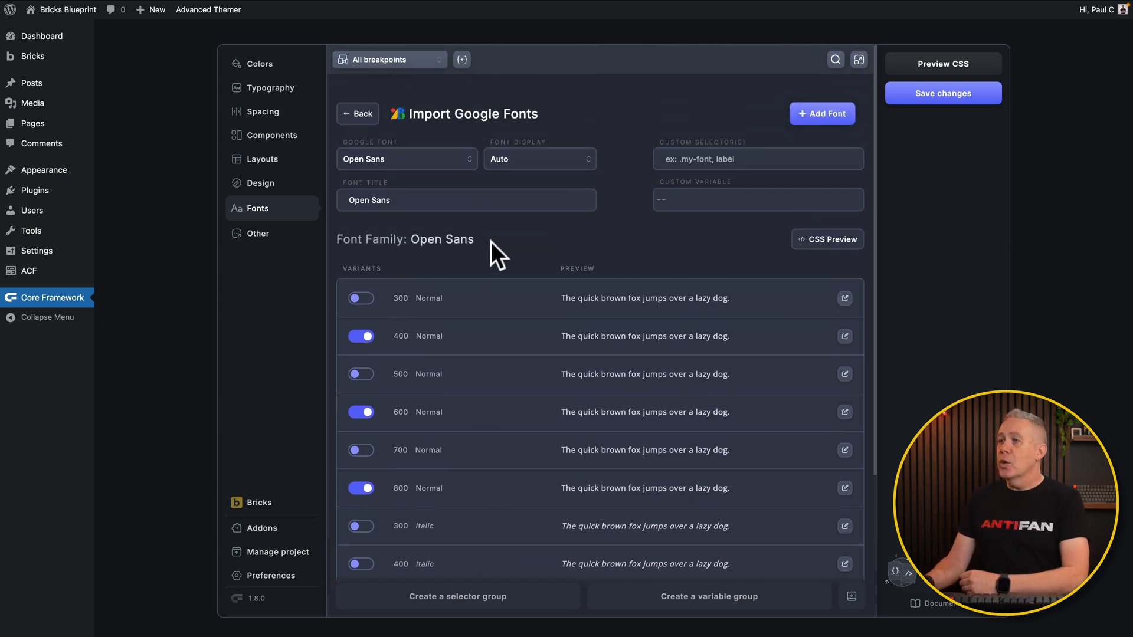
pyautogui.click(538, 158)
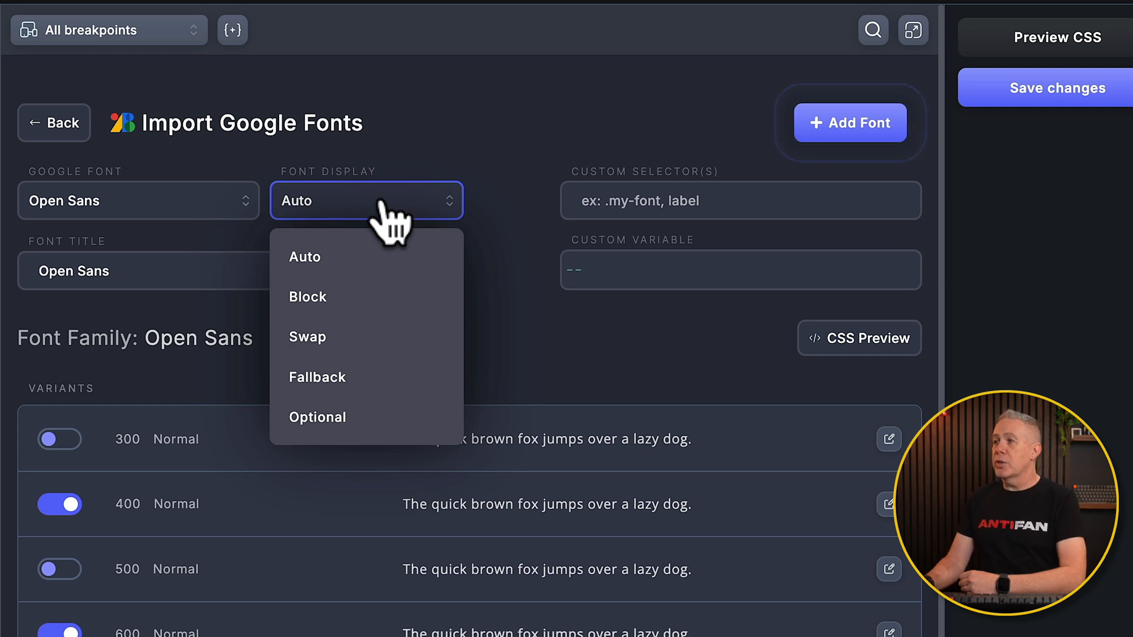
pyautogui.moveTo(477, 152)
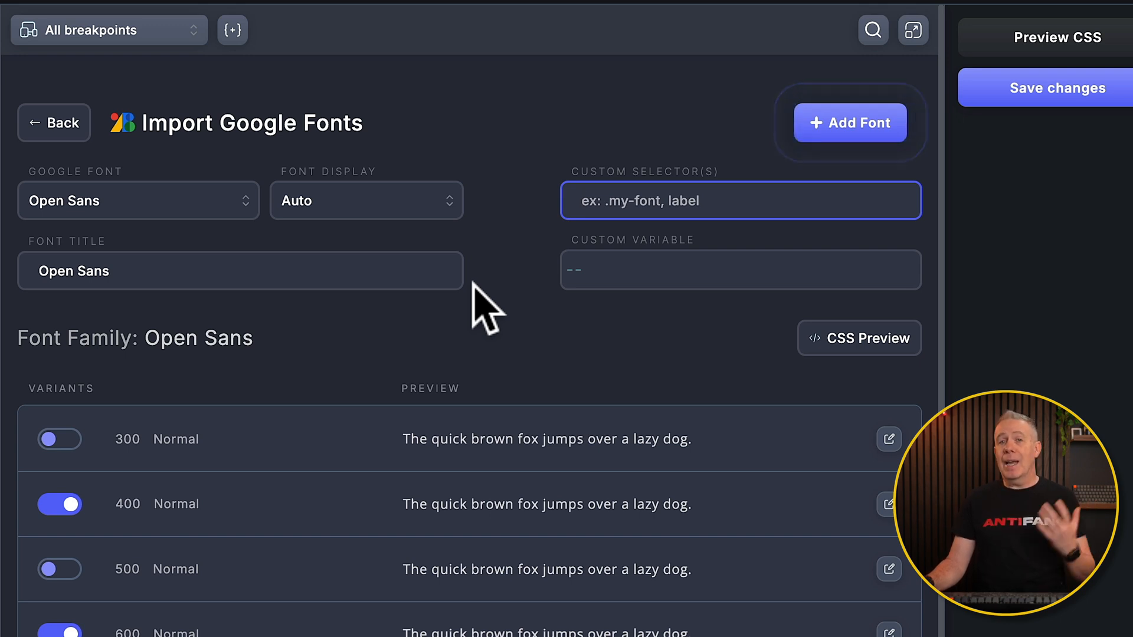
pyautogui.moveTo(686, 268)
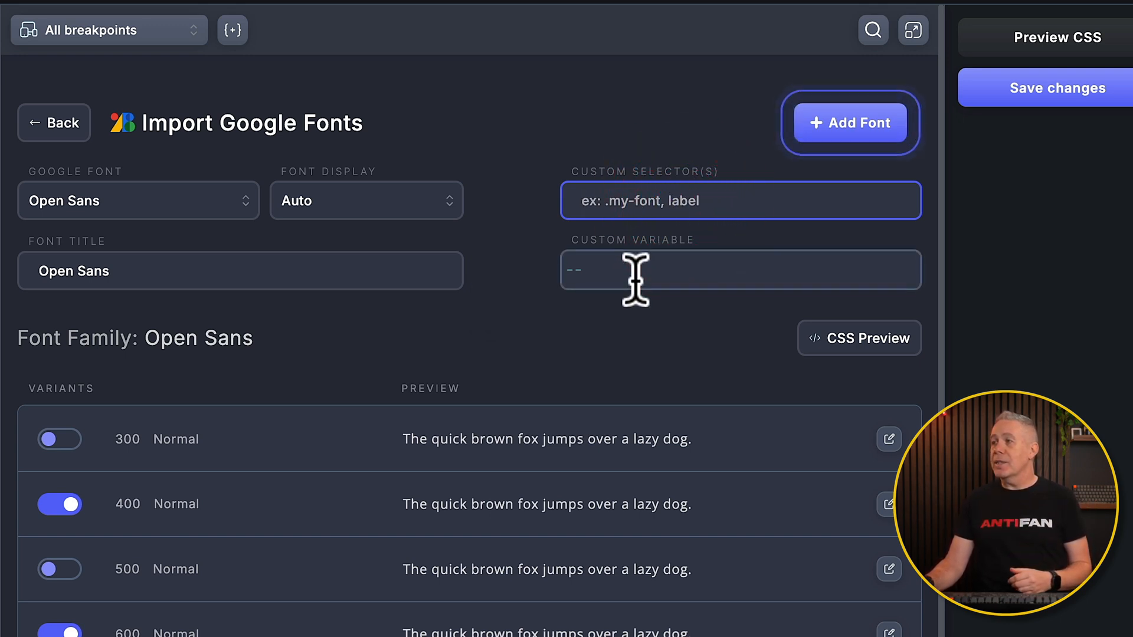
pyautogui.click(740, 271)
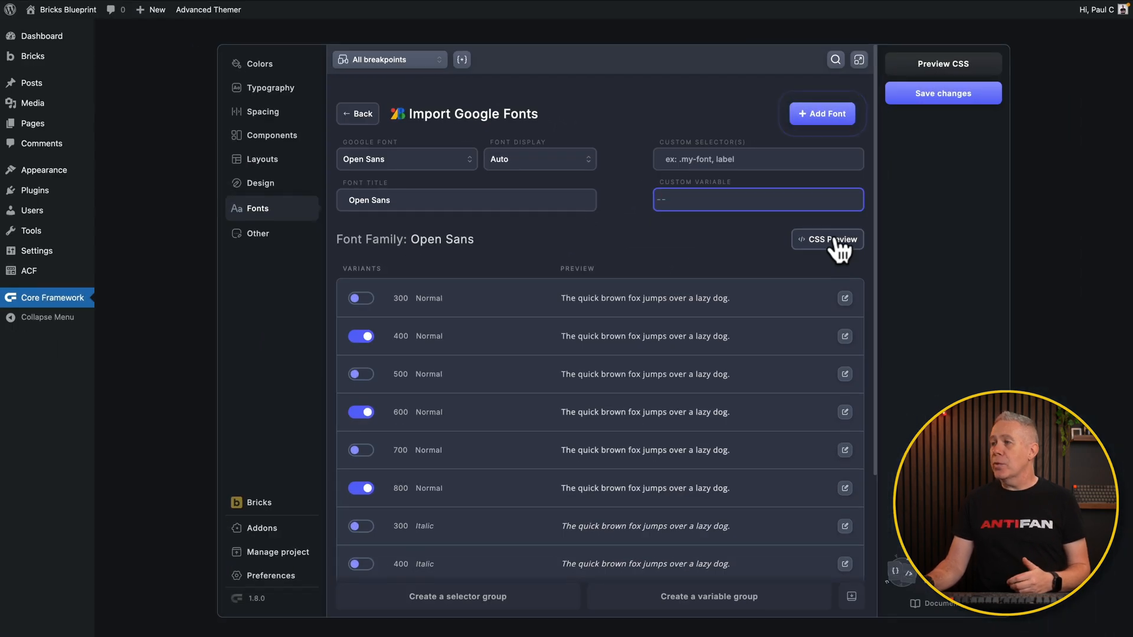
pyautogui.click(827, 239)
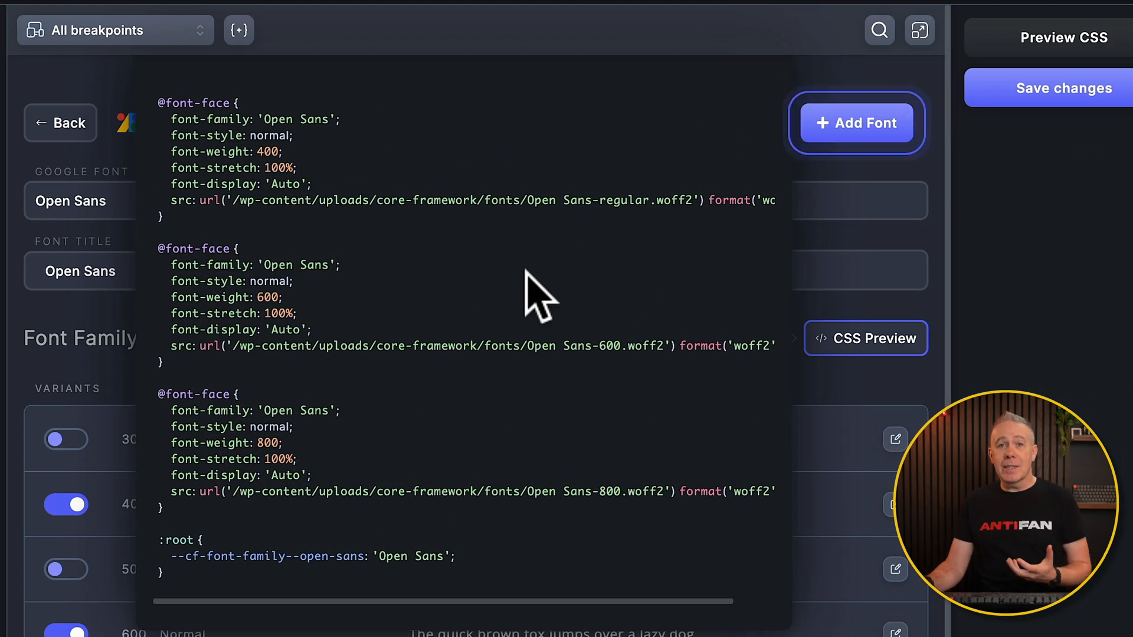
pyautogui.scroll(-3)
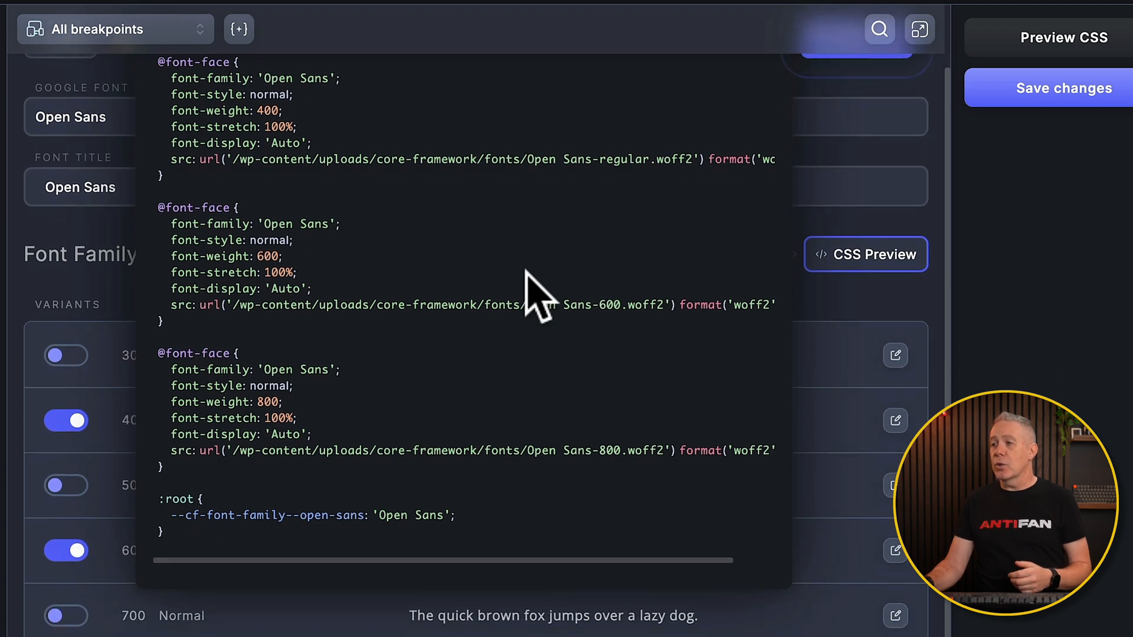
pyautogui.scroll(3)
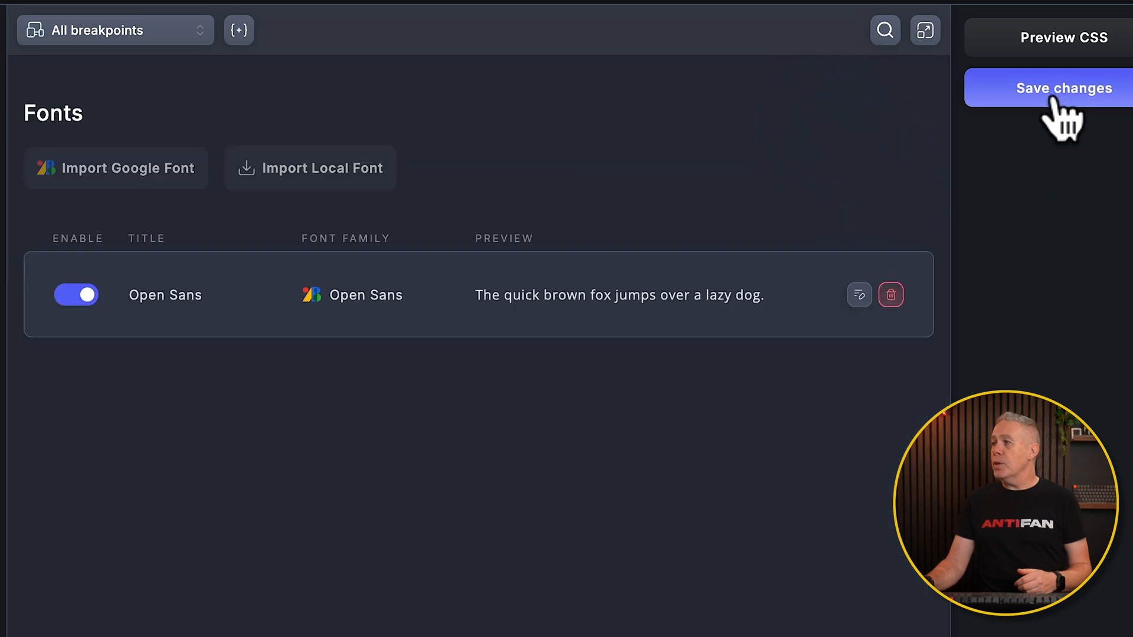
# Step: Save the project with Open Sans as its only enabled font
pyautogui.click(1063, 88)
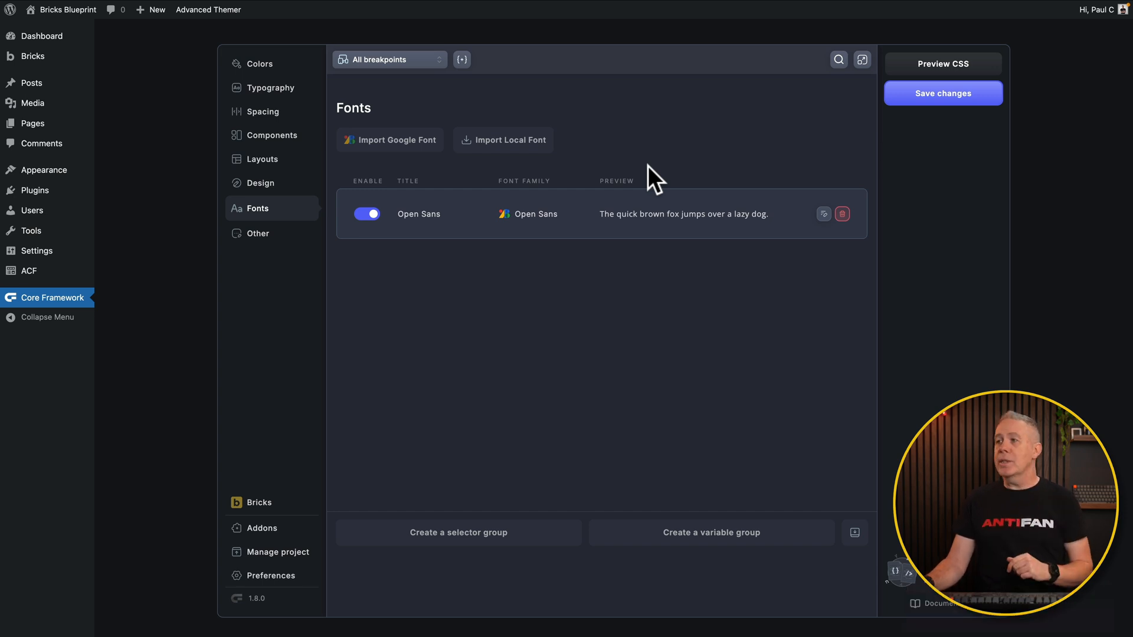
pyautogui.moveTo(512, 152)
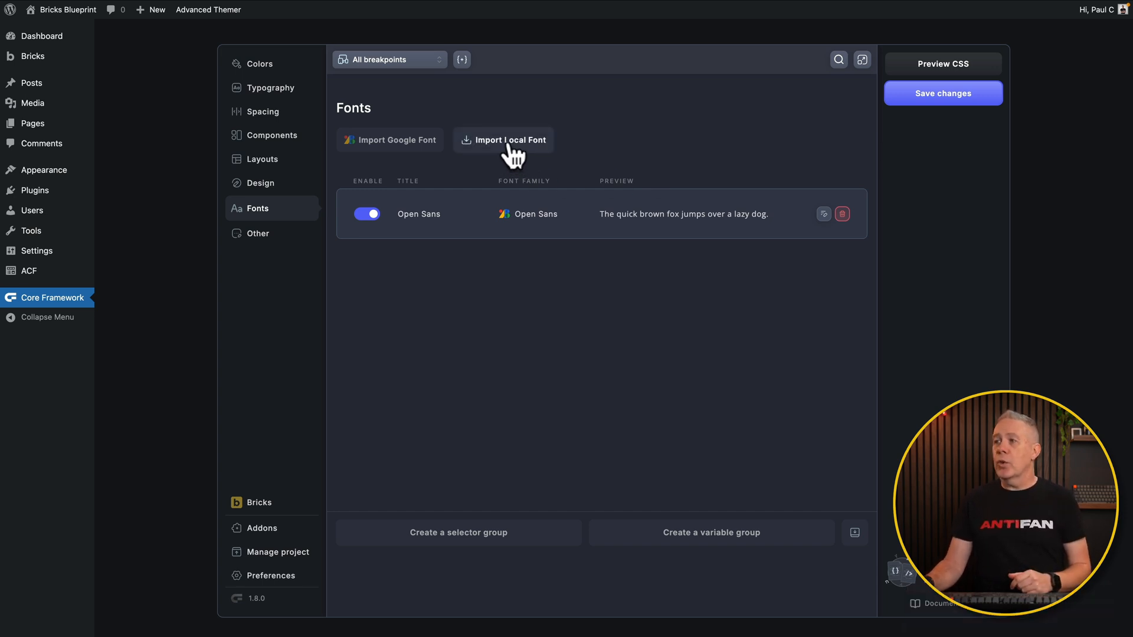
# Step: Import the Gloock .woff2 file as a local font titled Gloock
pyautogui.click(510, 139)
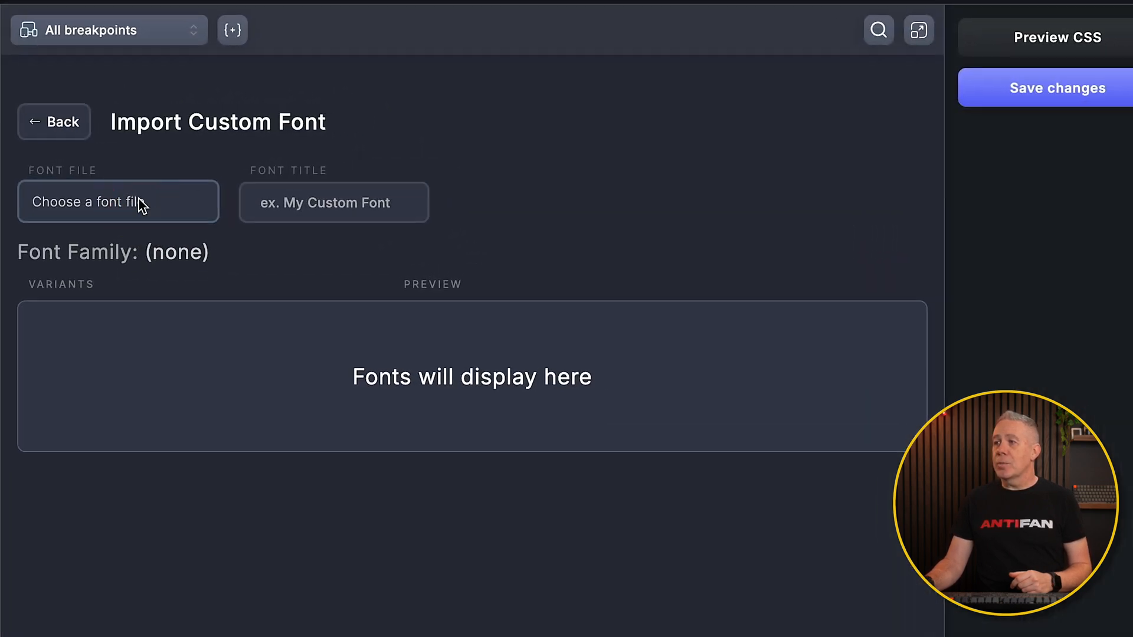
pyautogui.click(118, 202)
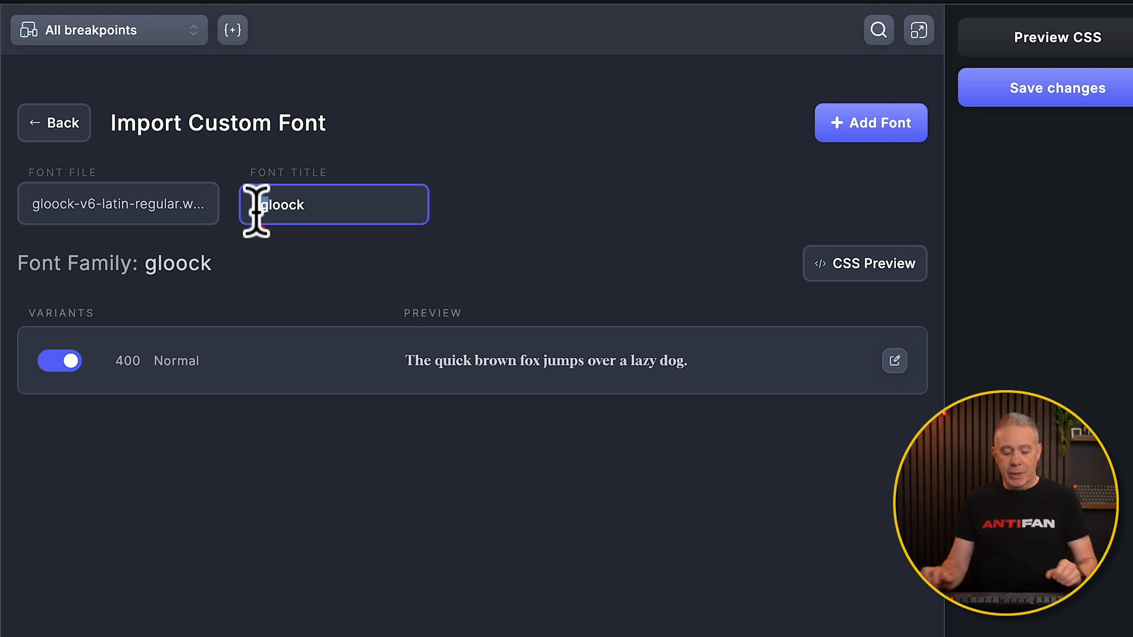
pyautogui.write('G')
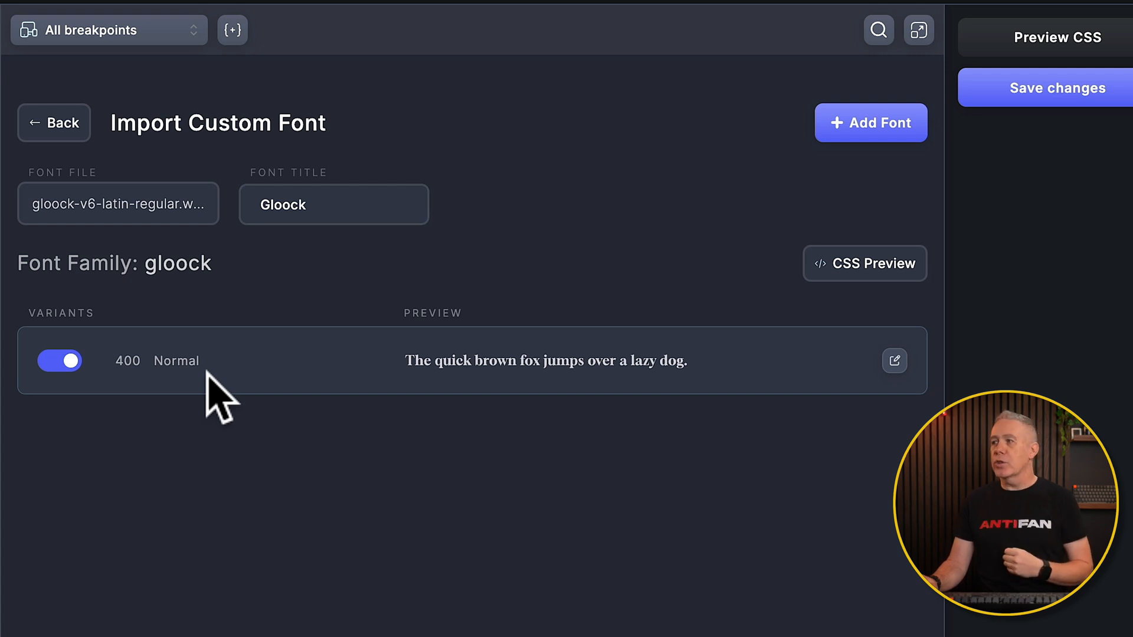
pyautogui.moveTo(735, 220)
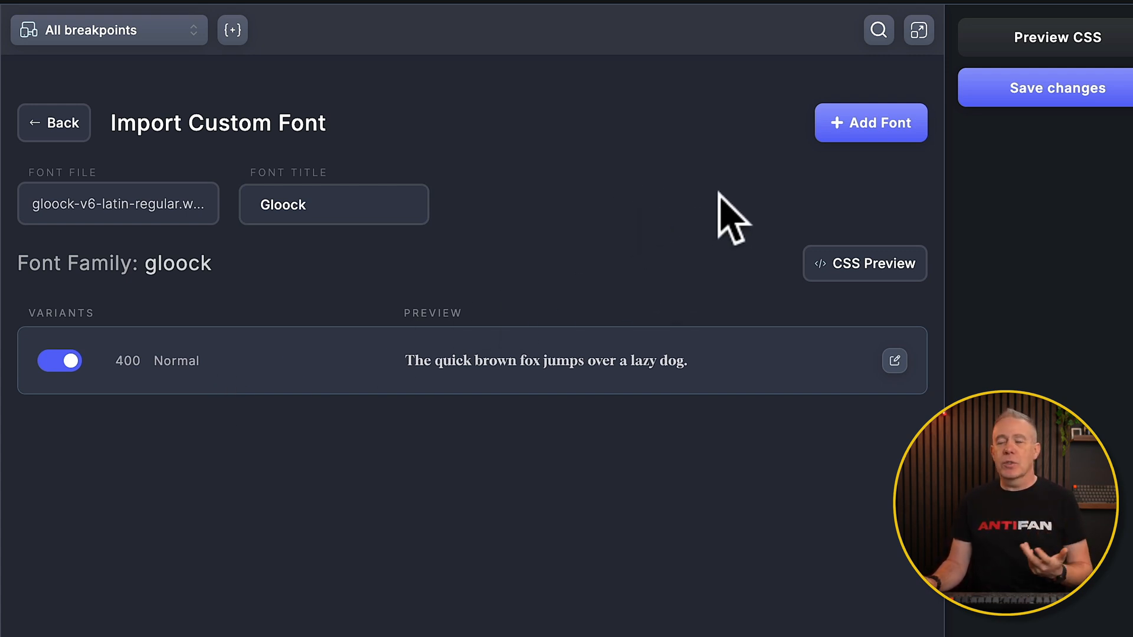
pyautogui.moveTo(864, 263)
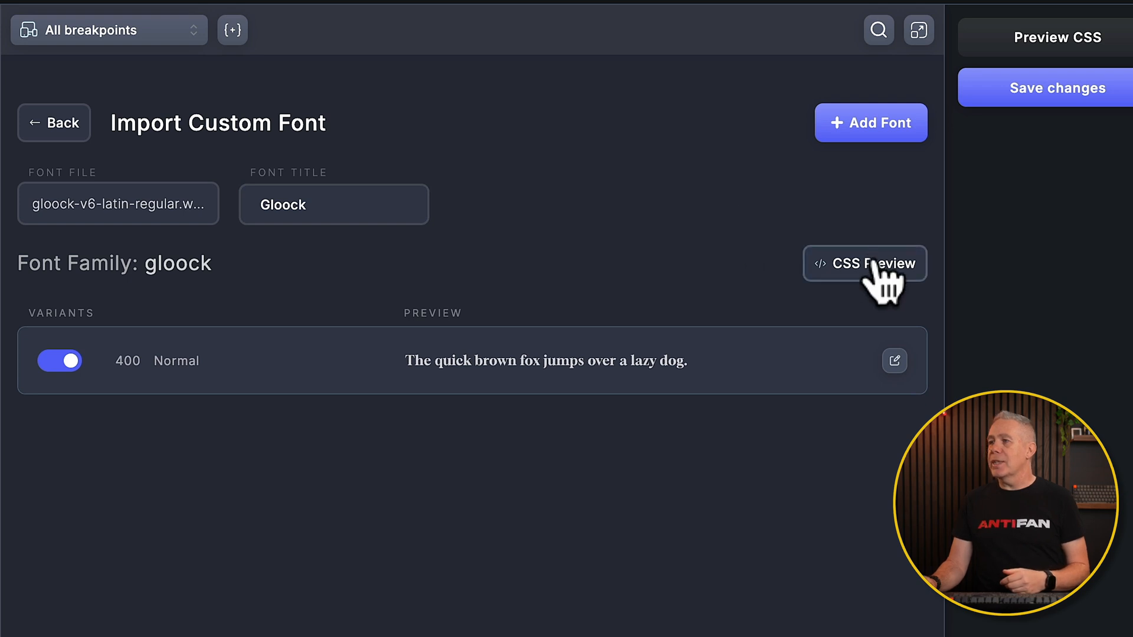
# Step: Preview Gloock's CSS and save the project with Open Sans and Gloock enabled
pyautogui.click(864, 263)
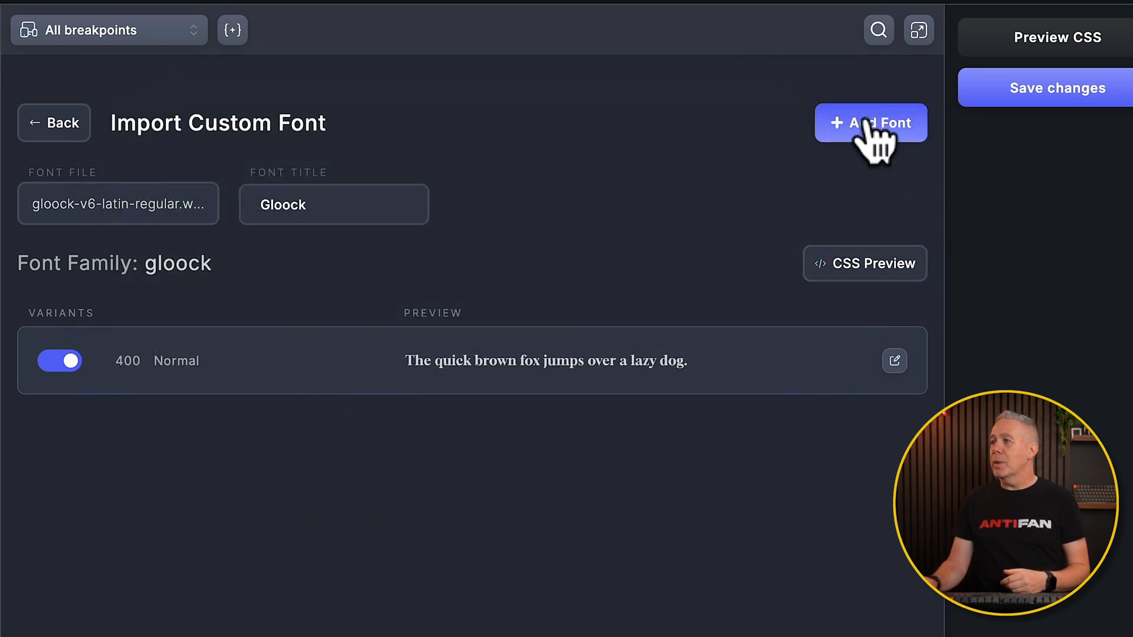
pyautogui.click(871, 122)
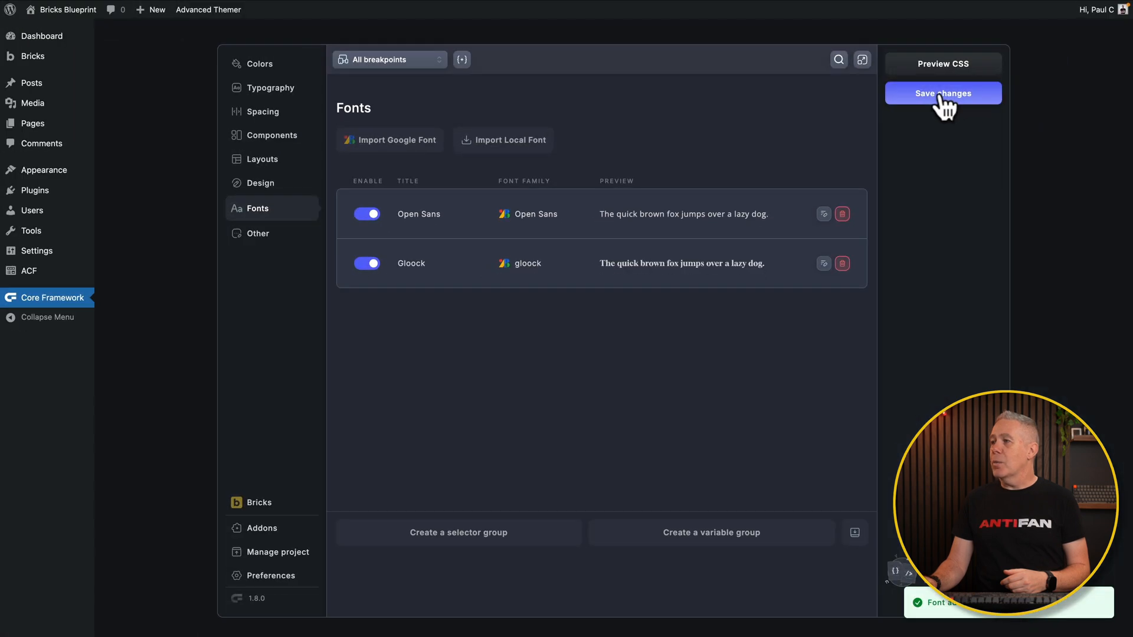
pyautogui.moveTo(481, 249)
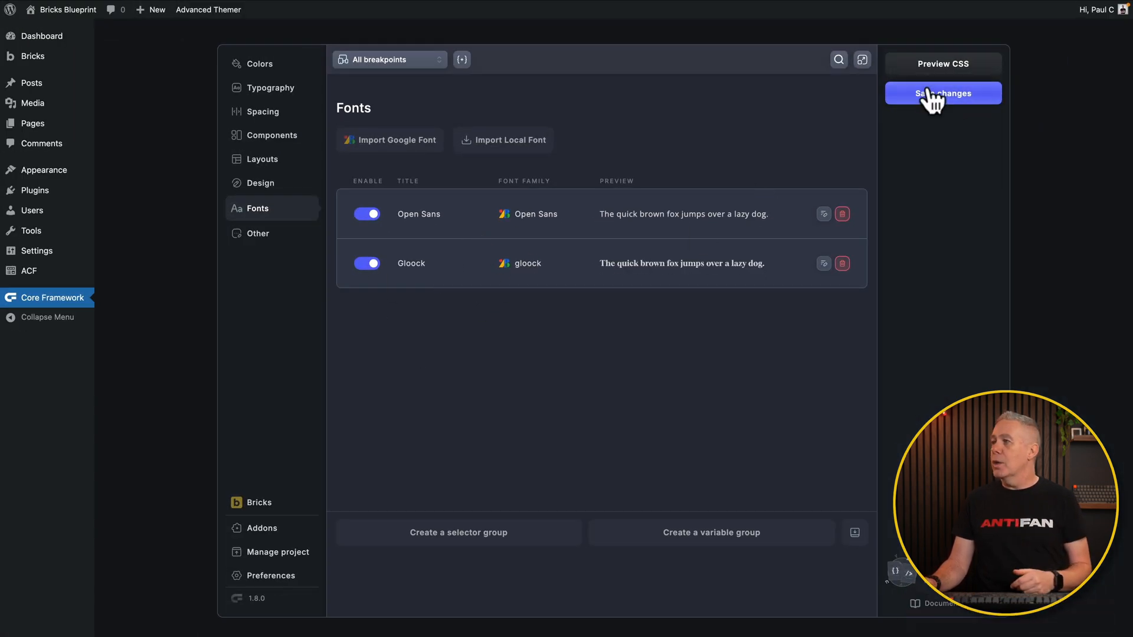
pyautogui.click(942, 93)
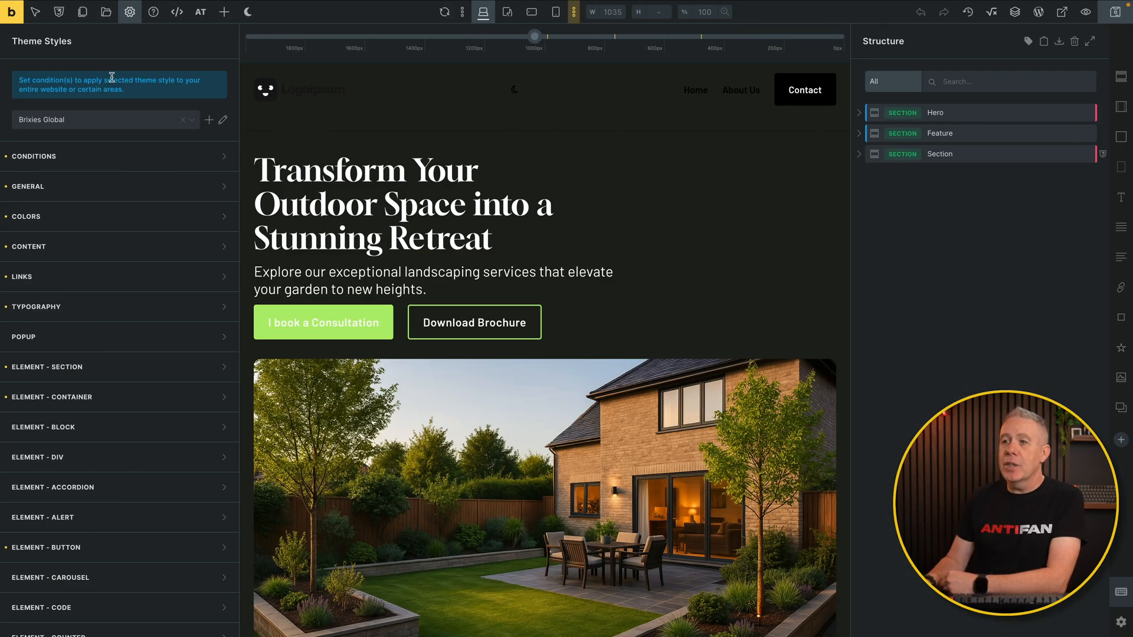
# Step: Set the Theme Styles body typography font family to Core Framework's Open Sans
pyautogui.click(36, 306)
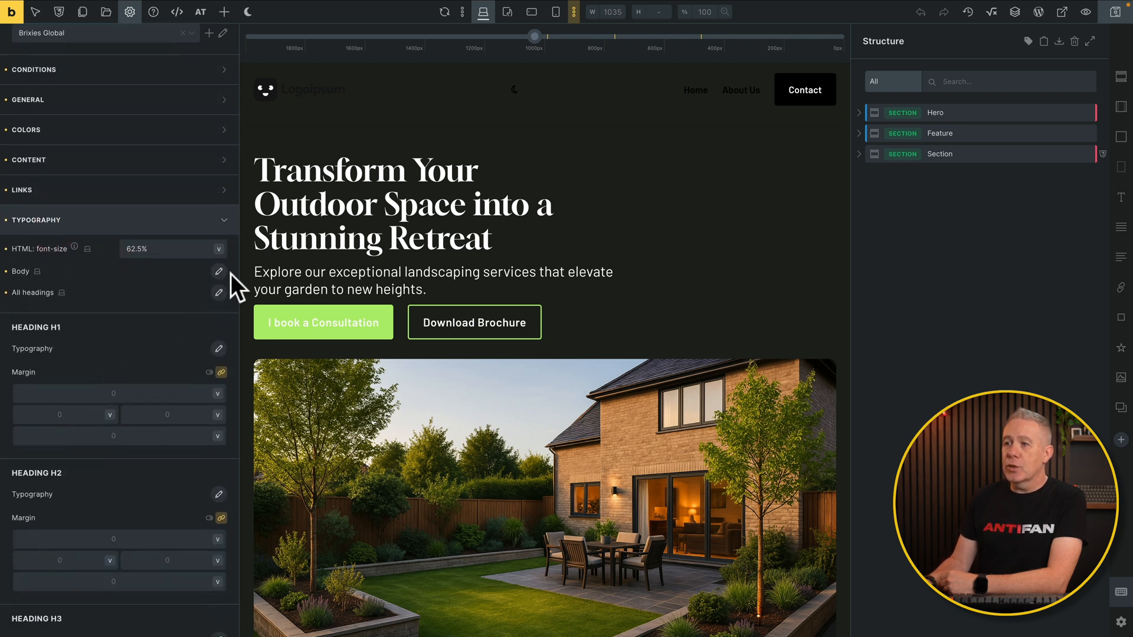
pyautogui.click(218, 271)
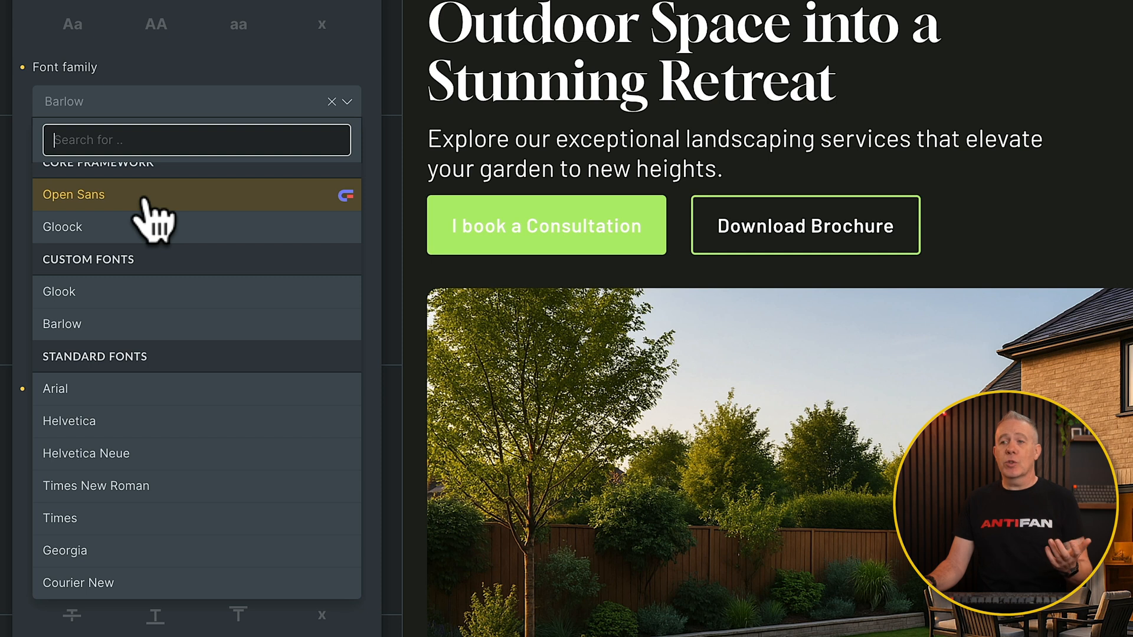
pyautogui.click(63, 226)
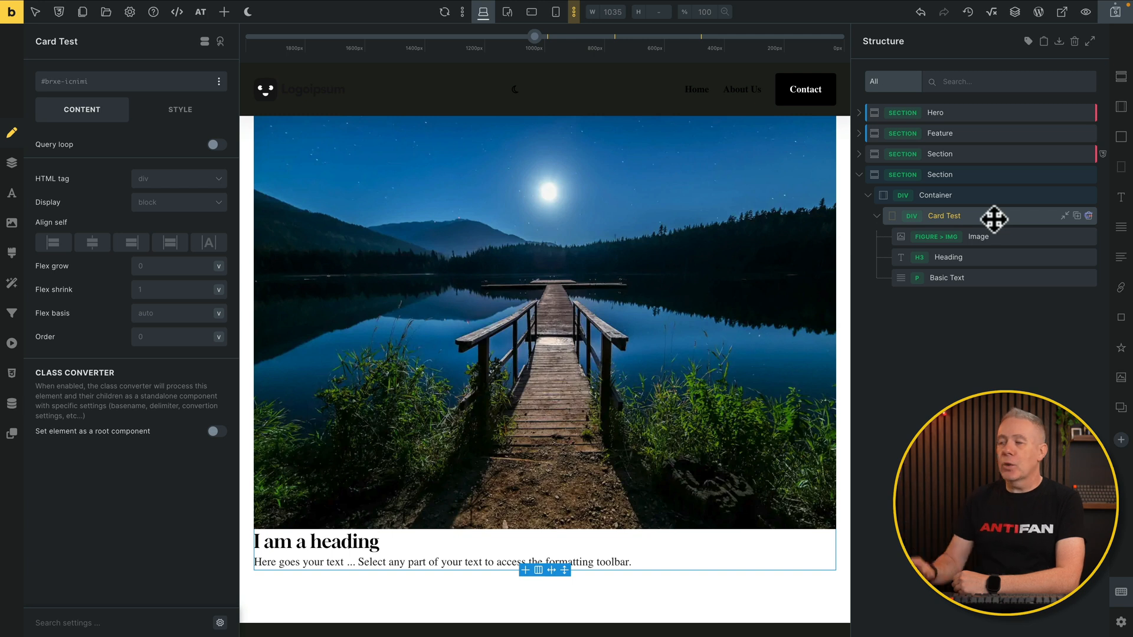
# Step: Select the Card Test image element, then another element in the Structure panel
pyautogui.click(979, 237)
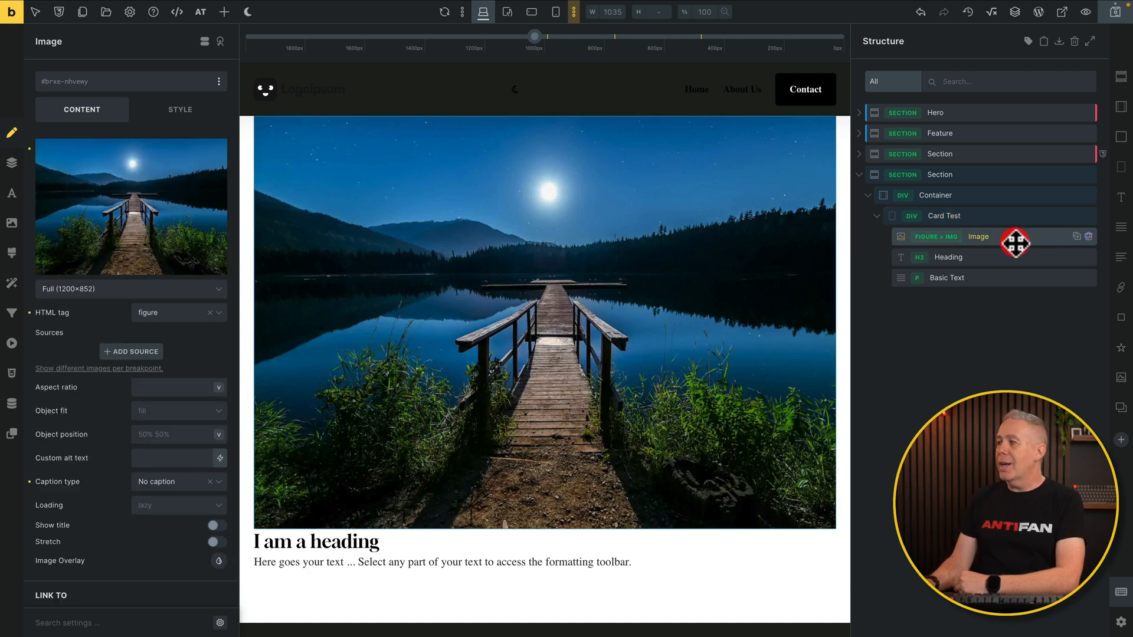
pyautogui.click(944, 215)
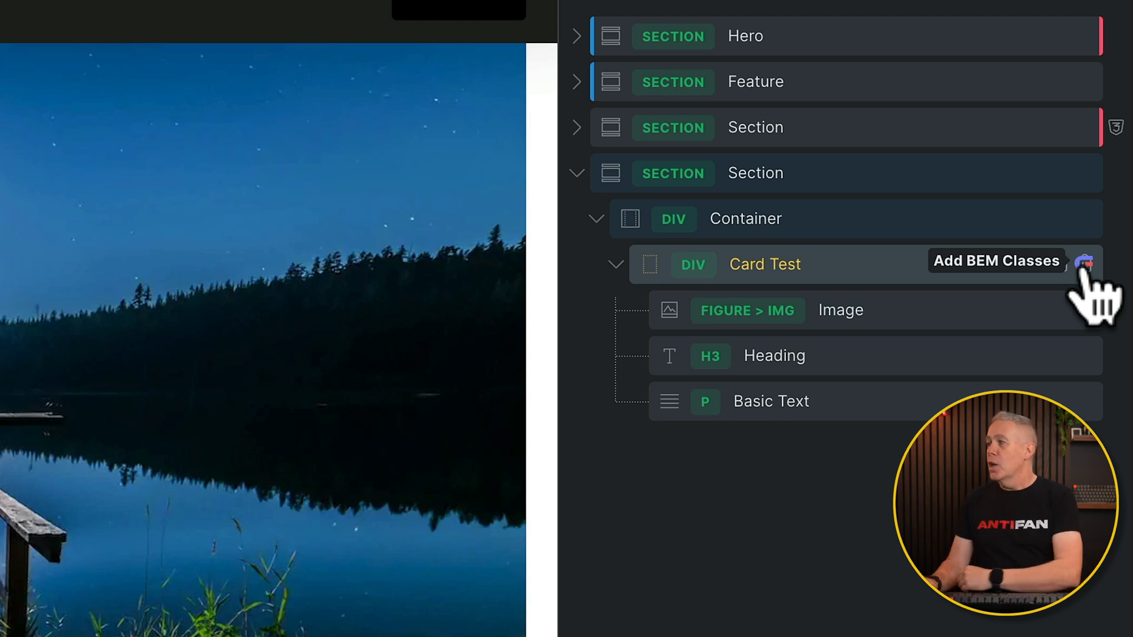
# Step: Generate BEM classes for Card Test and its children and apply them
pyautogui.click(1084, 262)
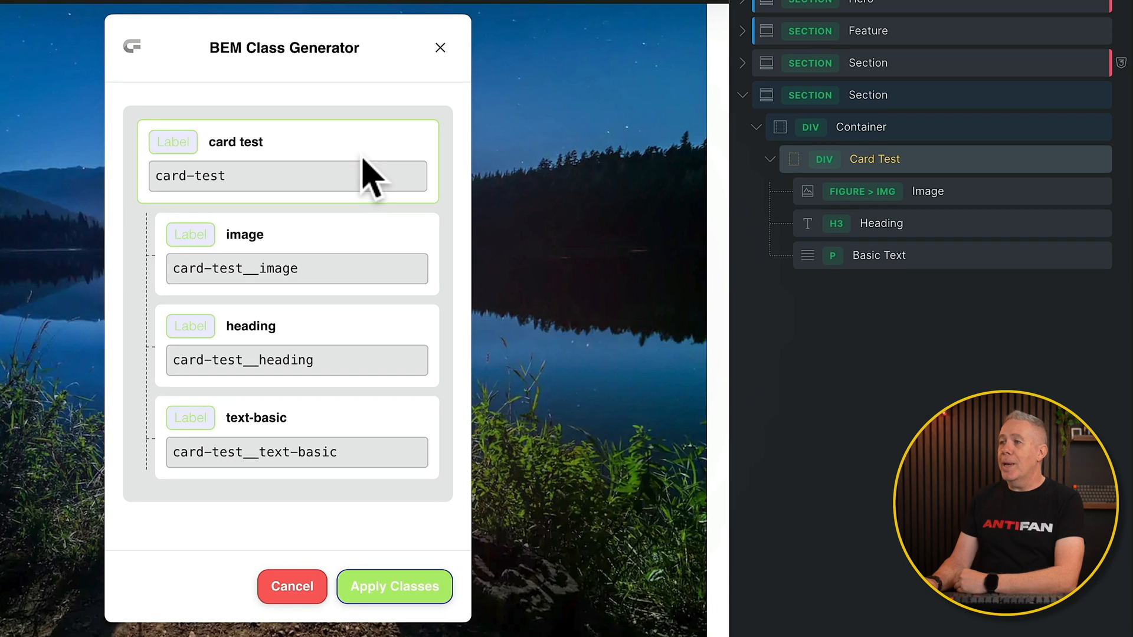
pyautogui.moveTo(925, 199)
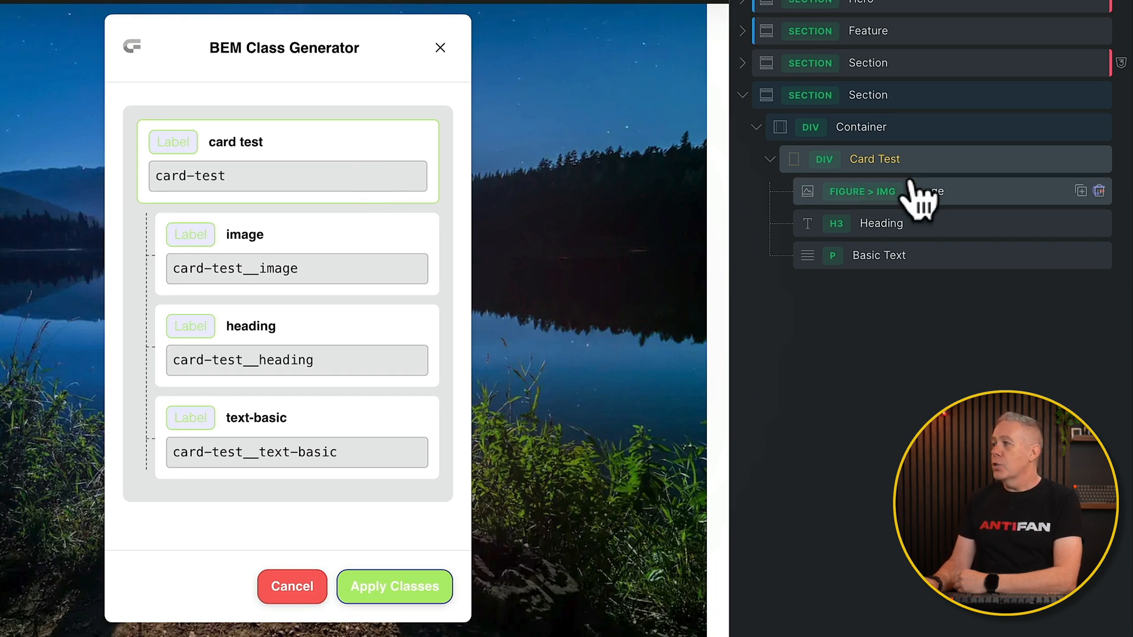
pyautogui.moveTo(916, 176)
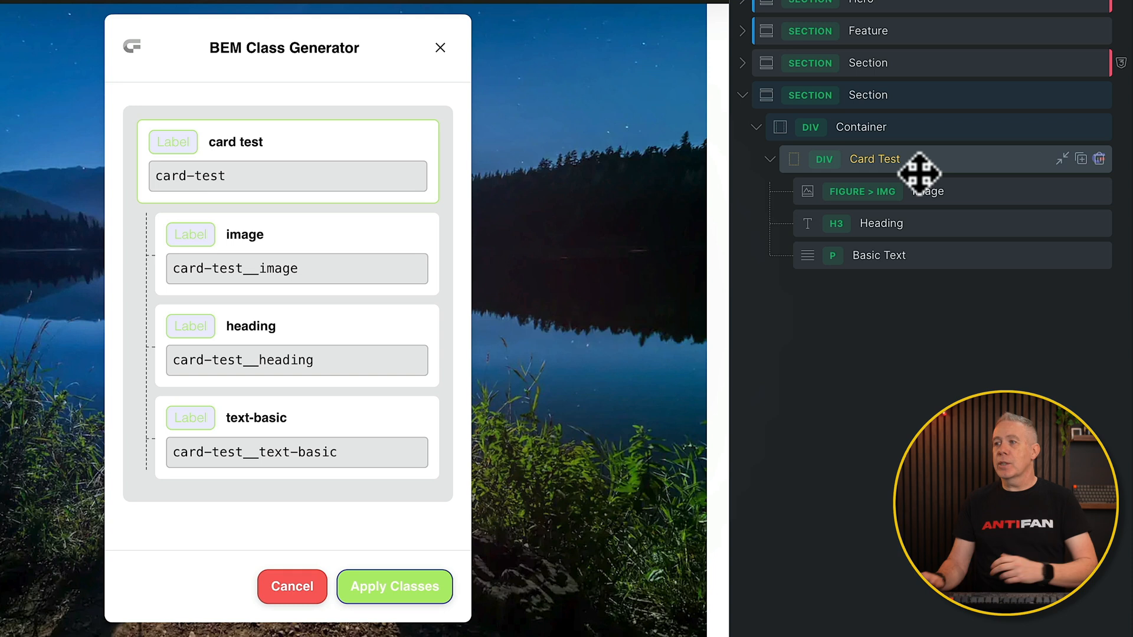
pyautogui.moveTo(816, 171)
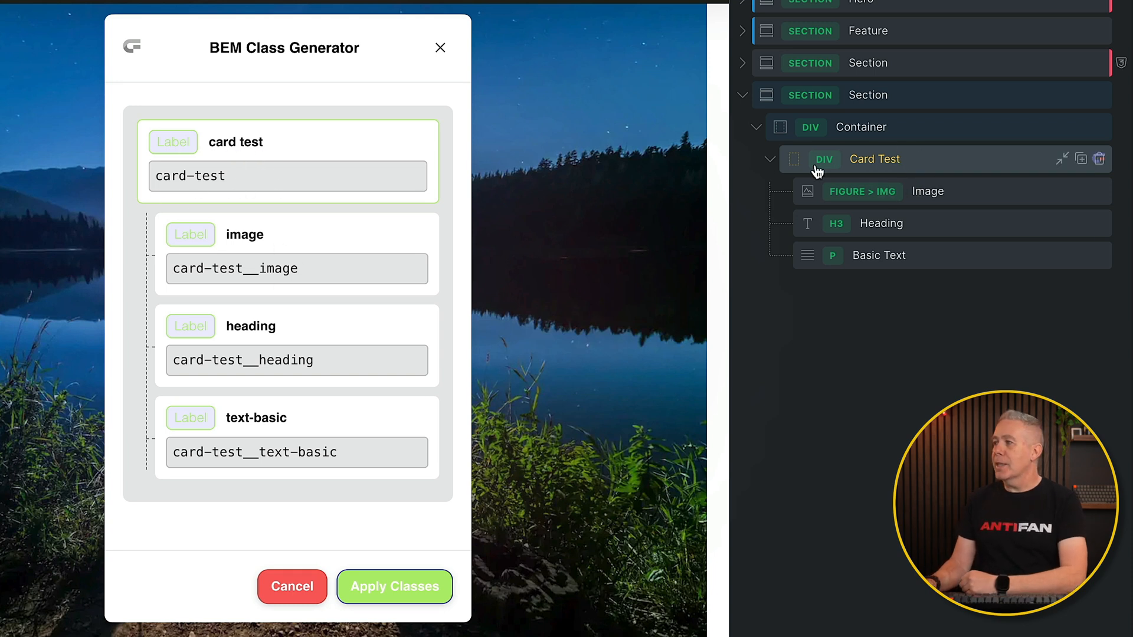
pyautogui.moveTo(280, 245)
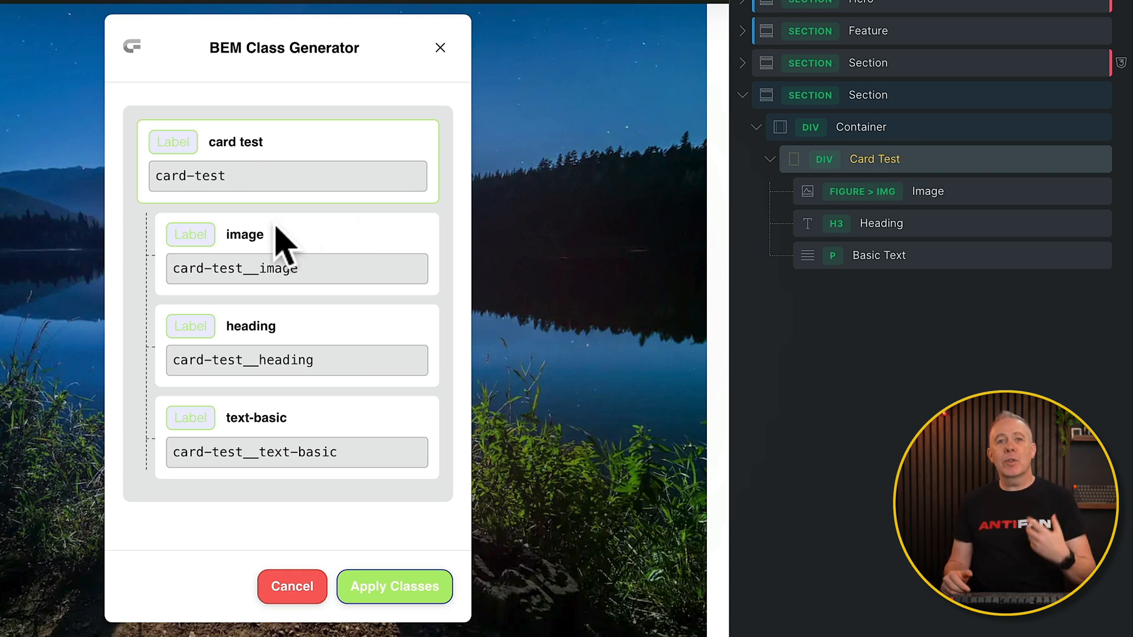
pyautogui.moveTo(203, 282)
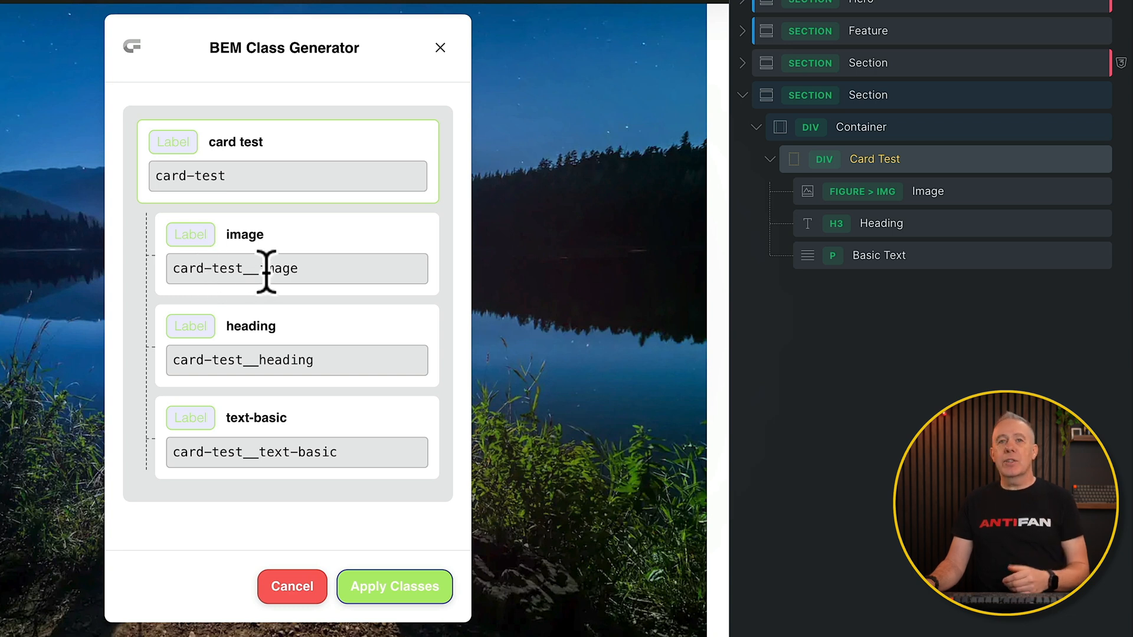
pyautogui.moveTo(273, 360)
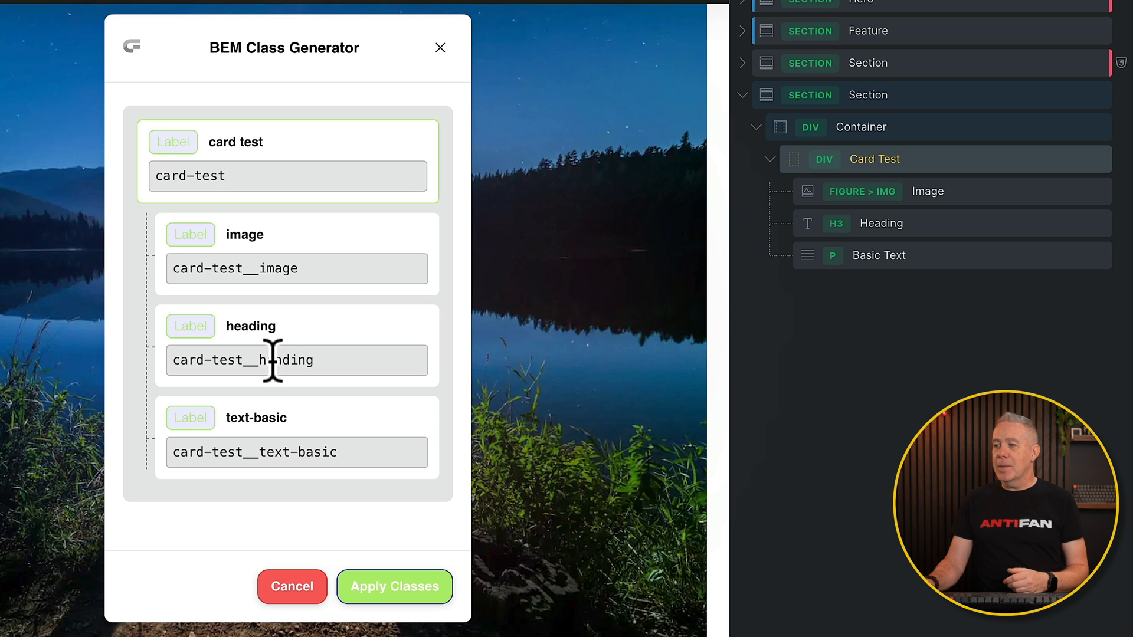
pyautogui.moveTo(265, 452)
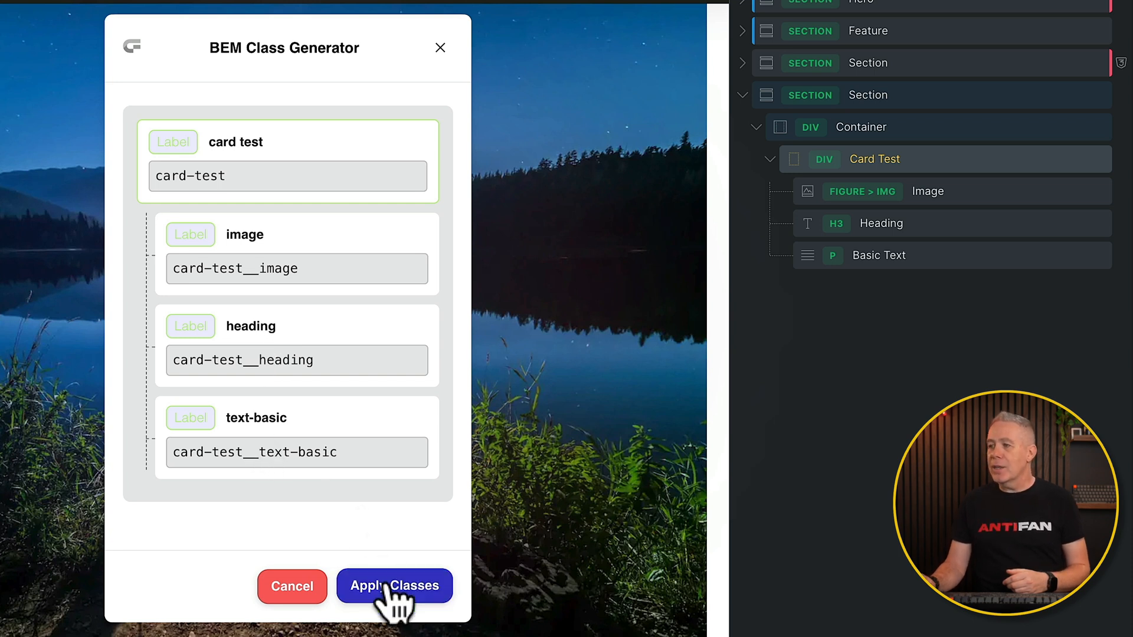
pyautogui.click(394, 586)
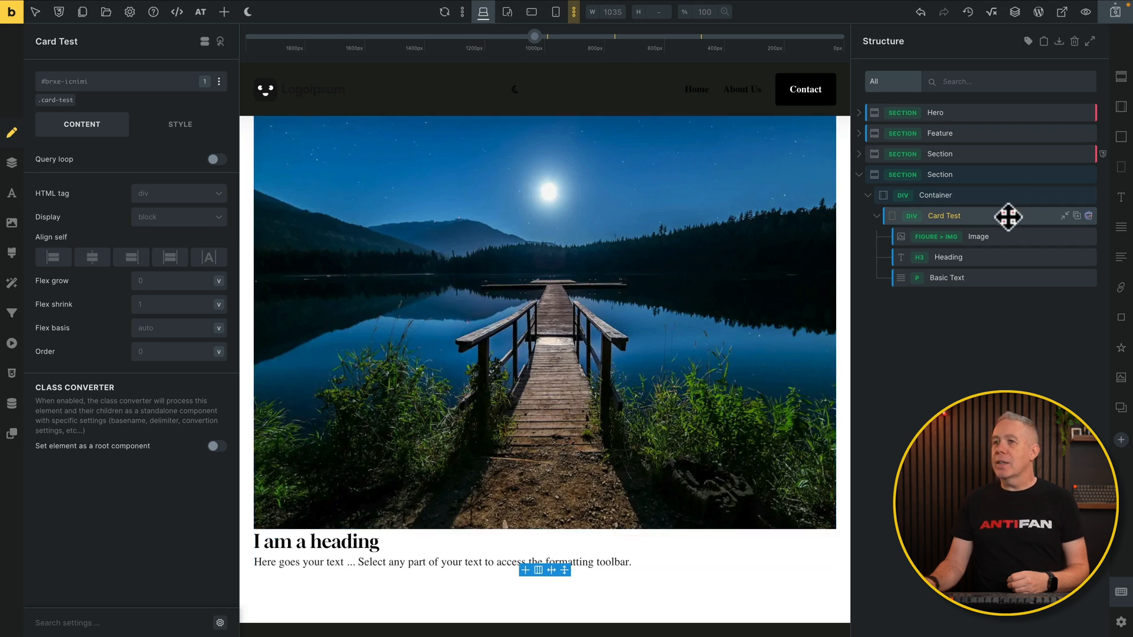
pyautogui.click(62, 81)
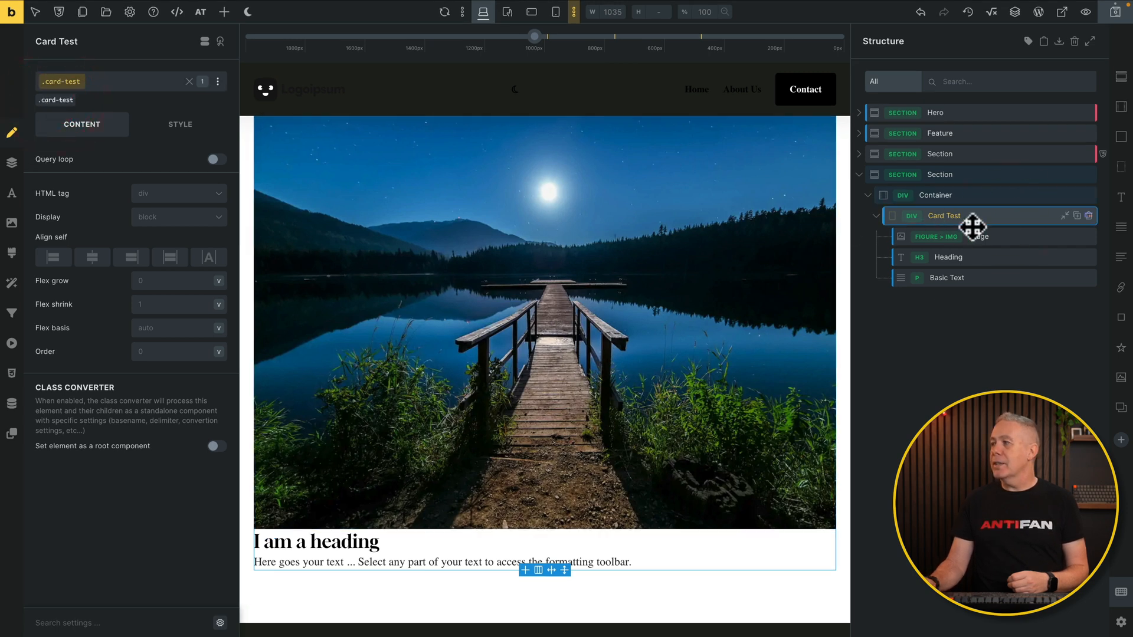
pyautogui.click(978, 236)
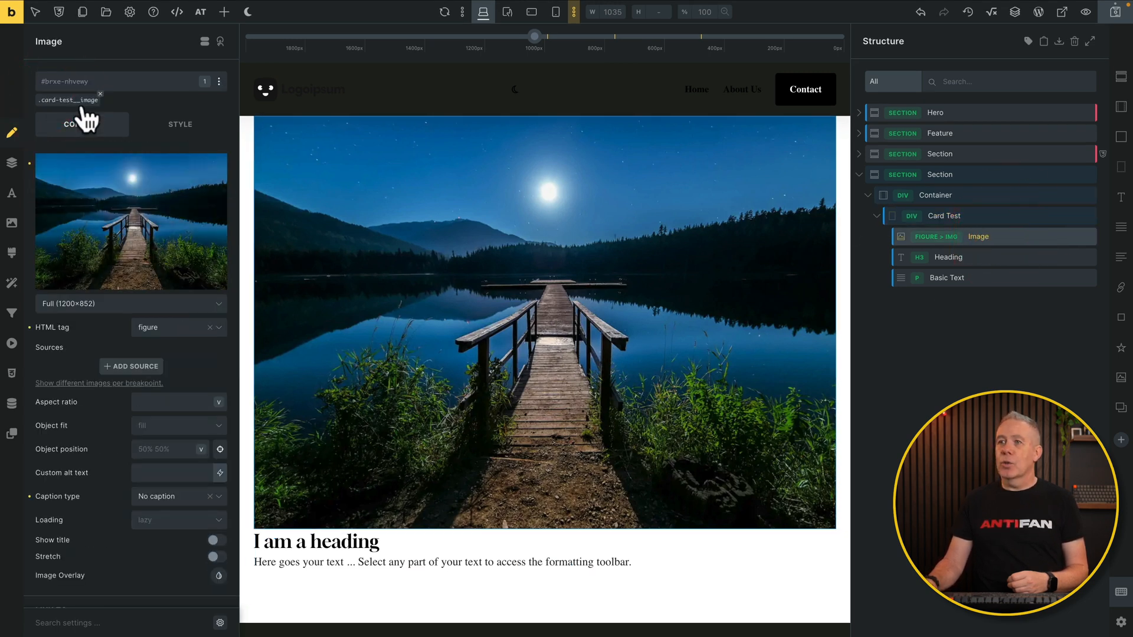
pyautogui.click(950, 257)
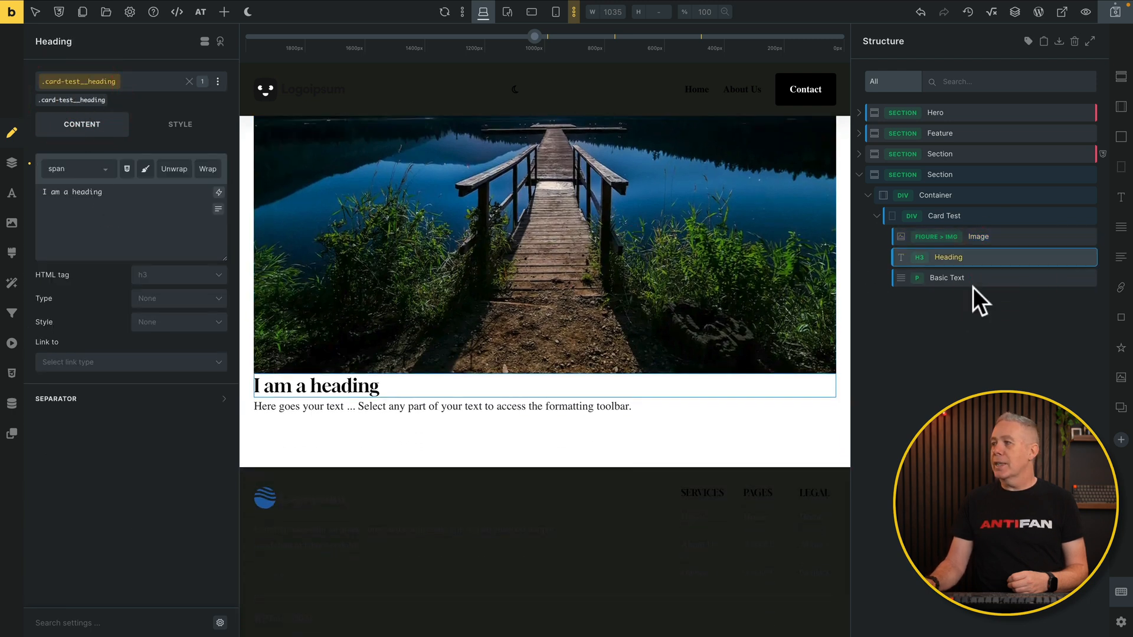
pyautogui.click(947, 277)
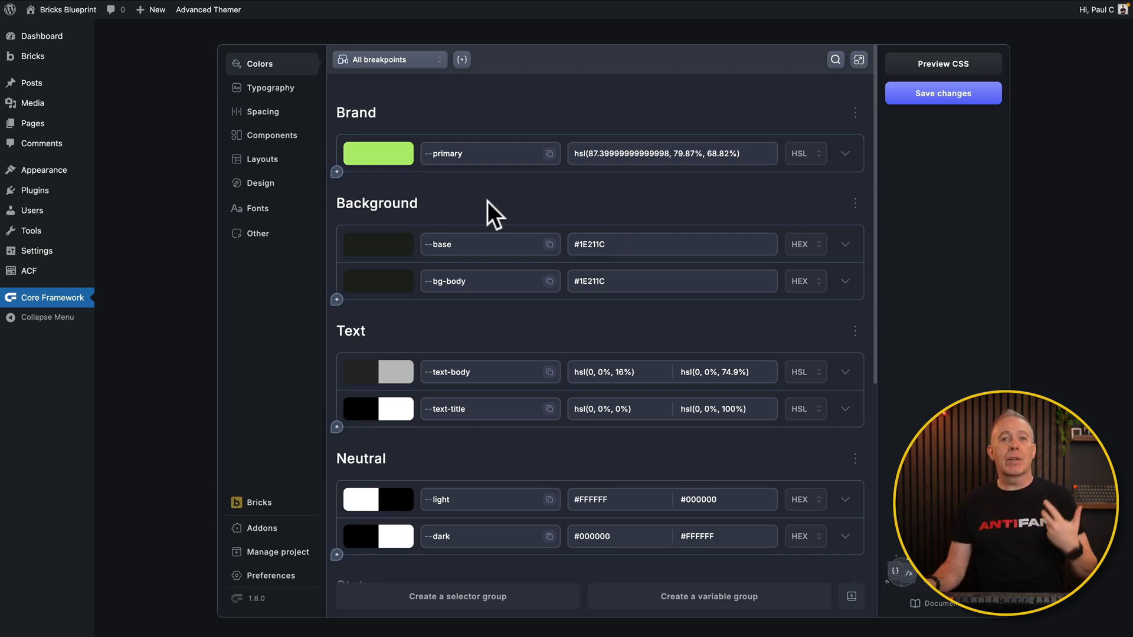
pyautogui.moveTo(278, 571)
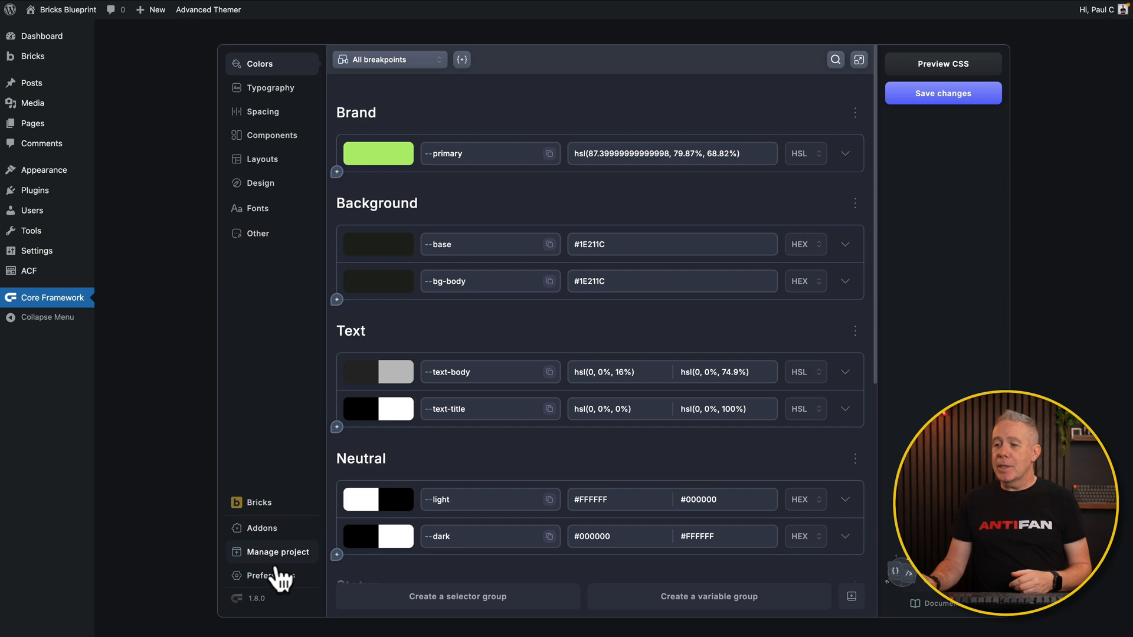
# Step: Open Core Framework's Manage Your Project page
pyautogui.click(277, 552)
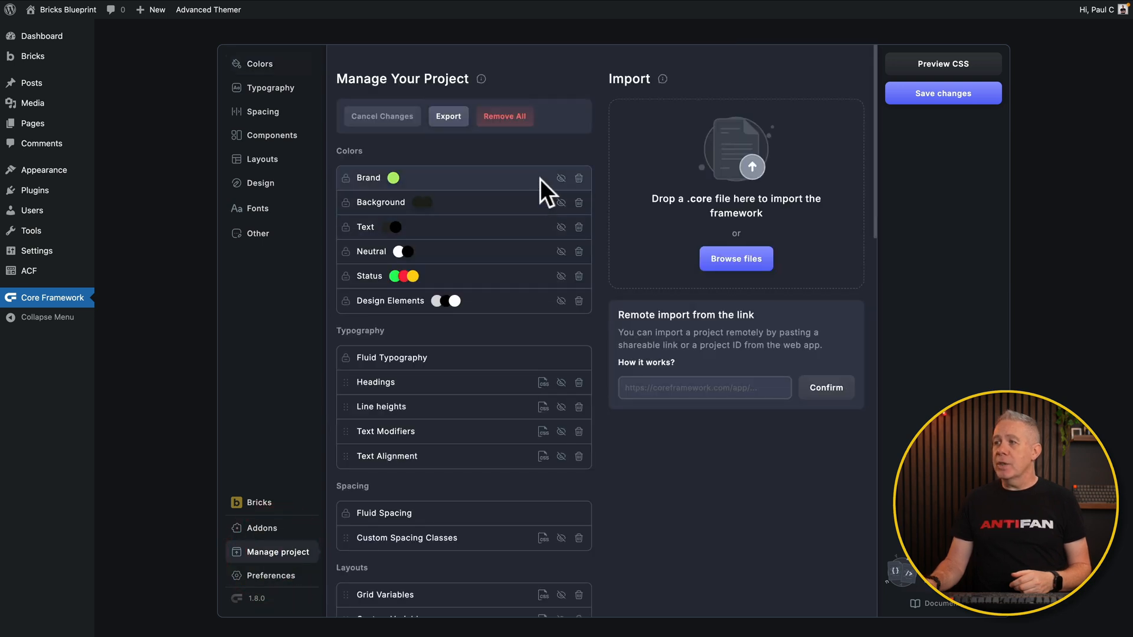
pyautogui.moveTo(560, 191)
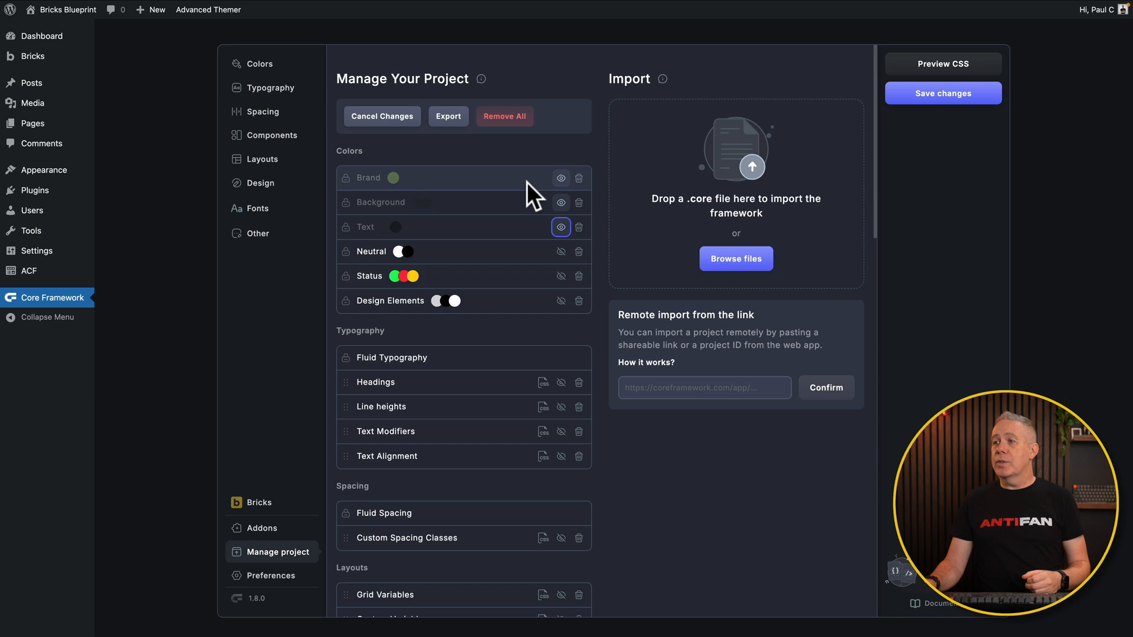
pyautogui.moveTo(273, 87)
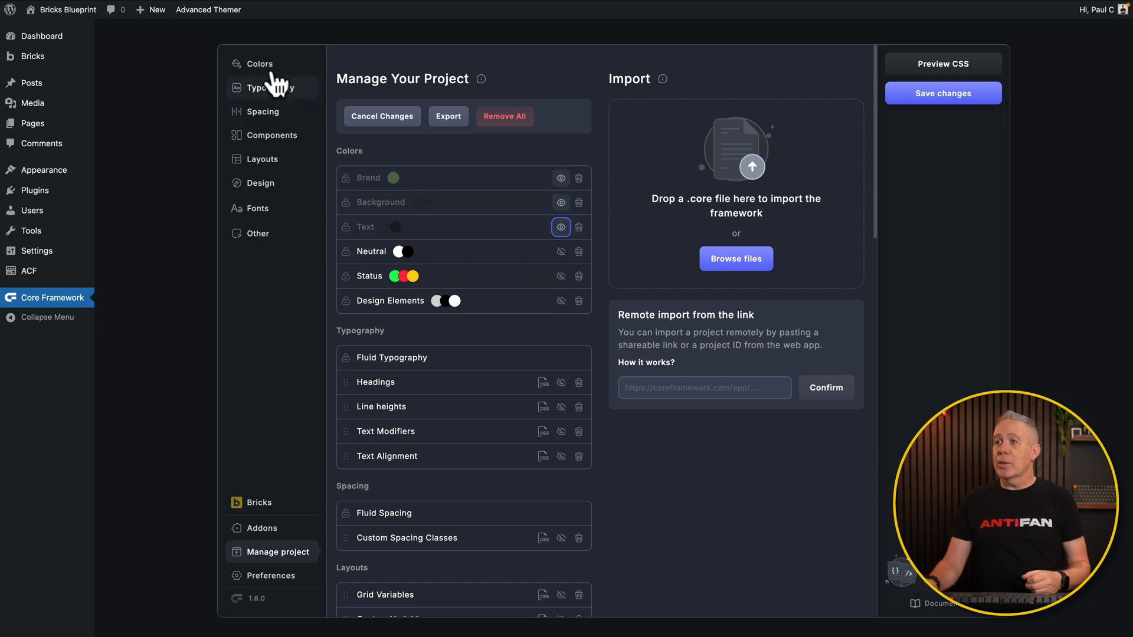
# Step: Re-enable the Text colour group under Colors, leaving Brand and Background disabled
pyautogui.click(260, 64)
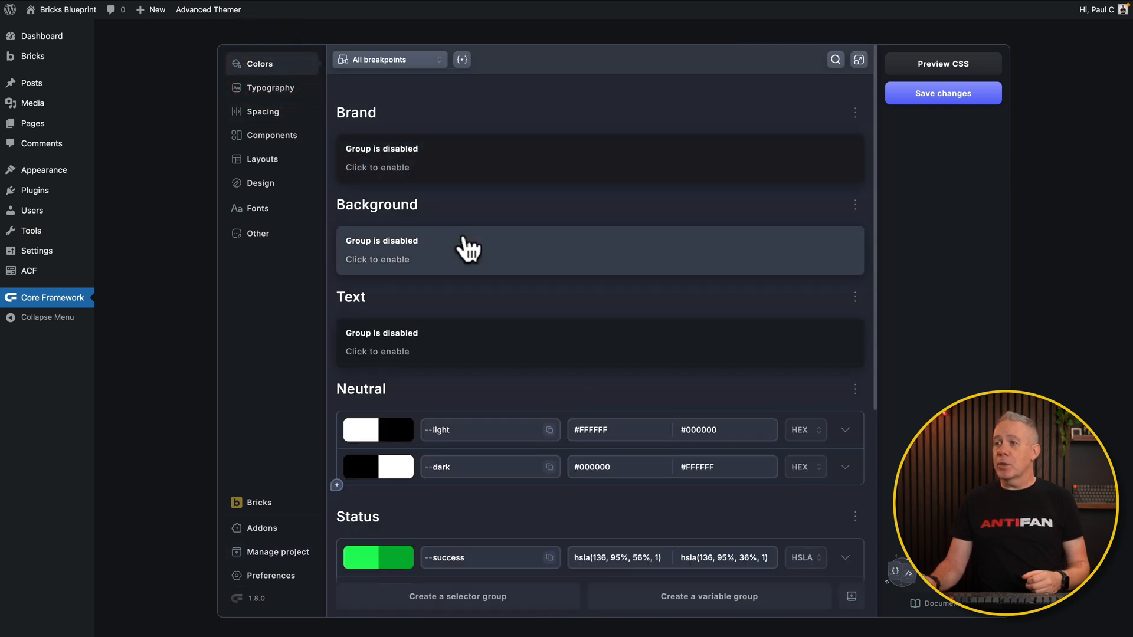
pyautogui.moveTo(470, 353)
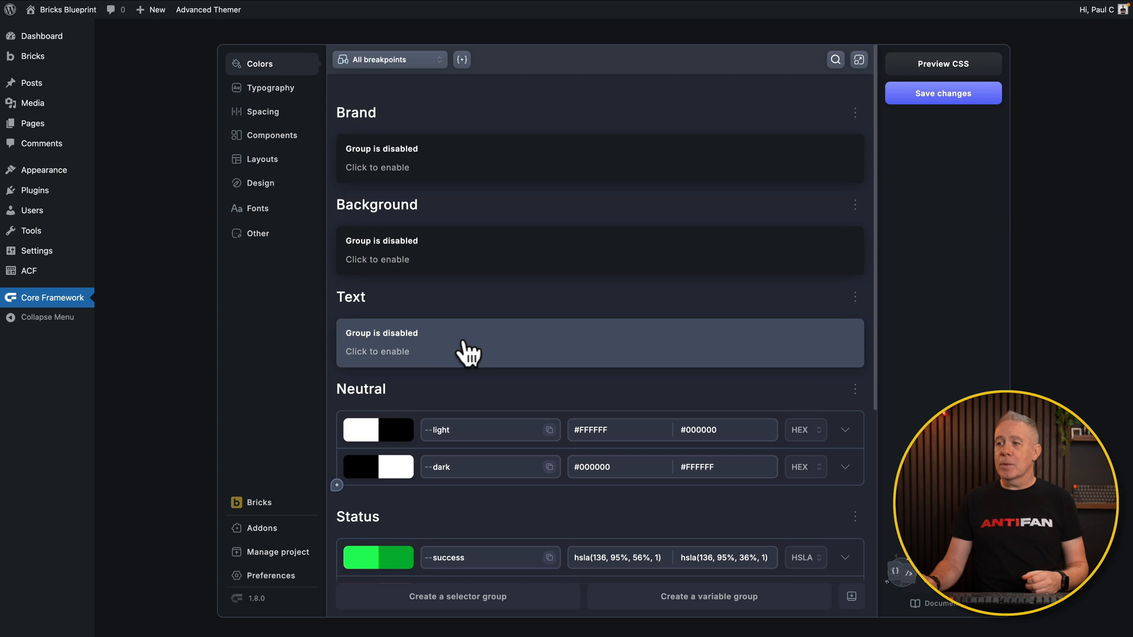
pyautogui.click(377, 351)
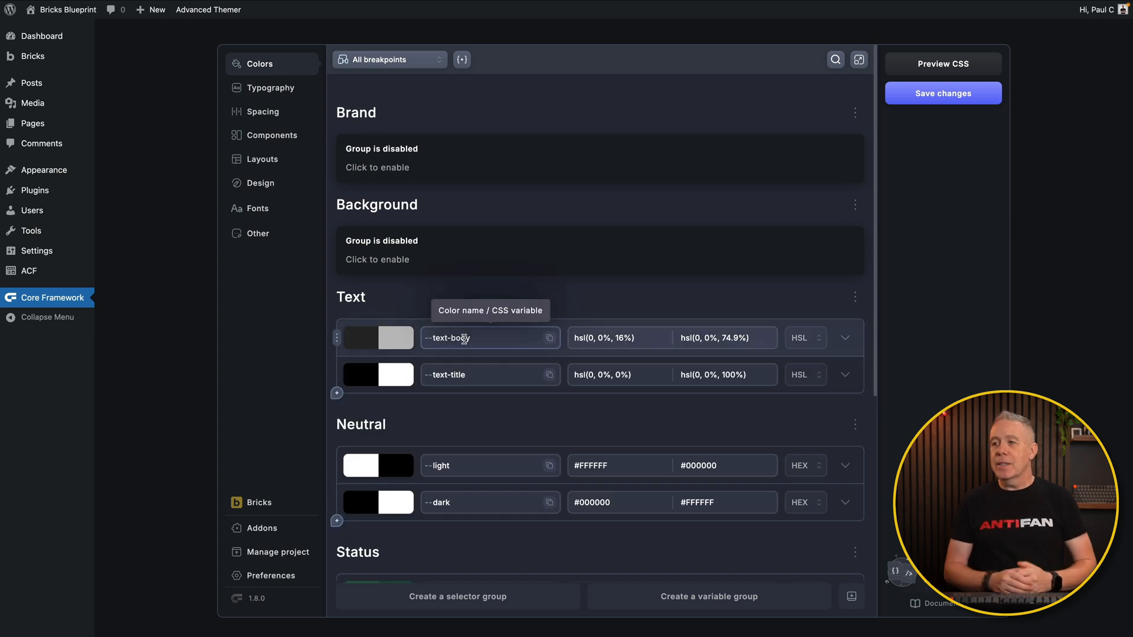
pyautogui.moveTo(462, 276)
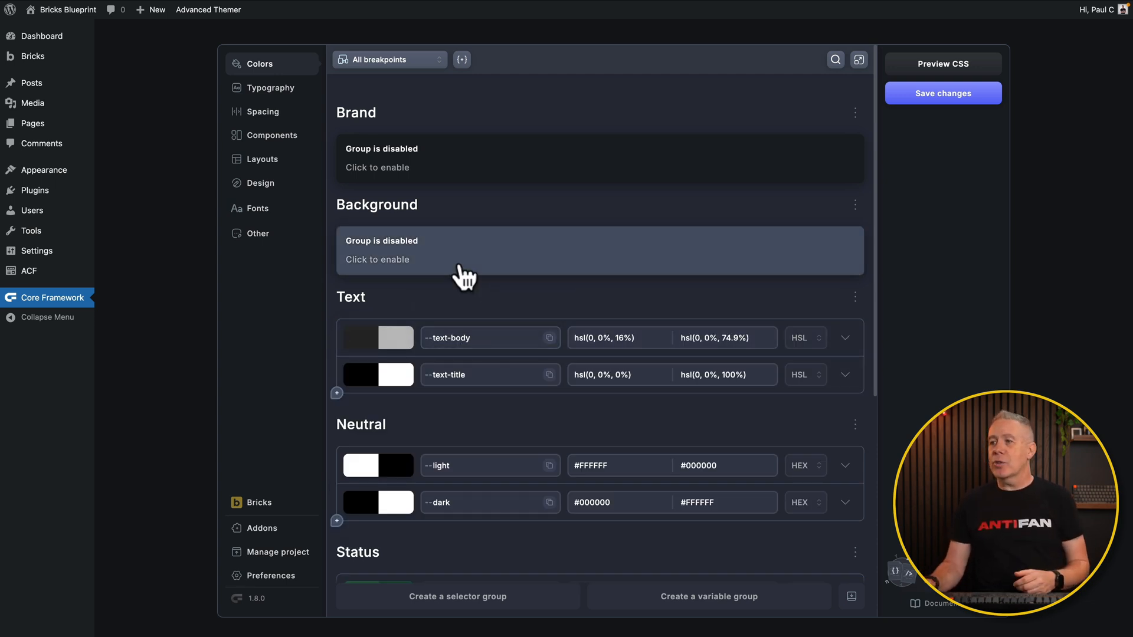